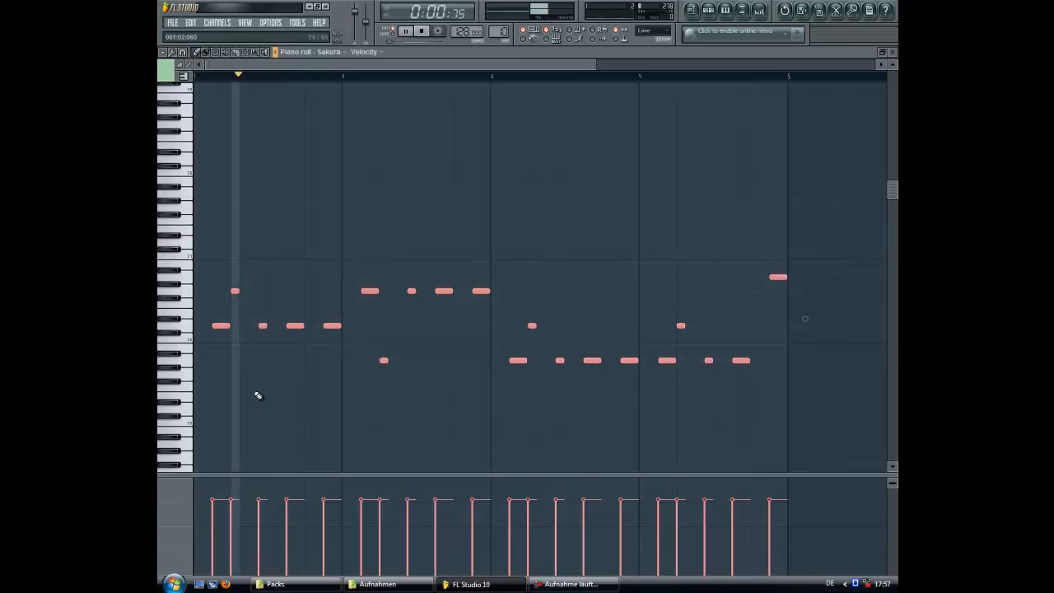
- Stop the Sakura melody and close its piano roll, showing Pattern 10's channels
click(404, 31)
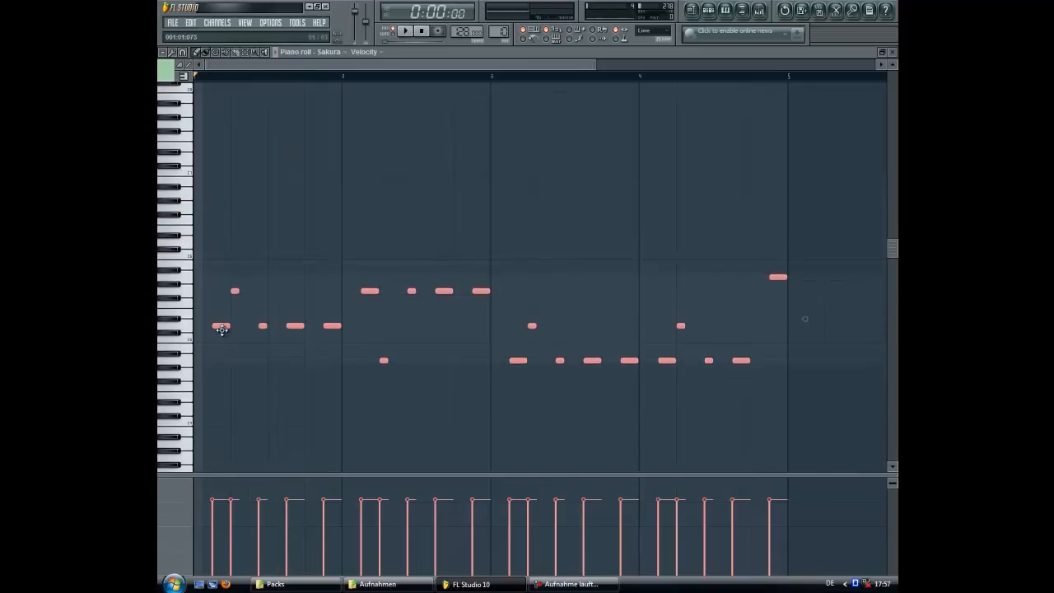
click(404, 30)
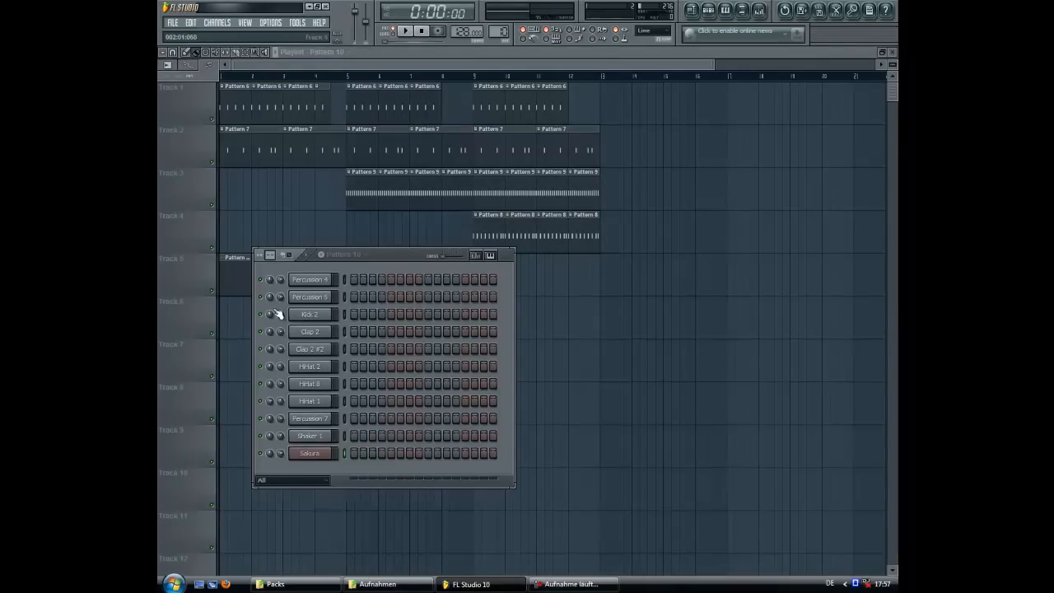
- Swap the Sakura channel for a PoiZone 2 synth through its Replace menu
right_click(310, 453)
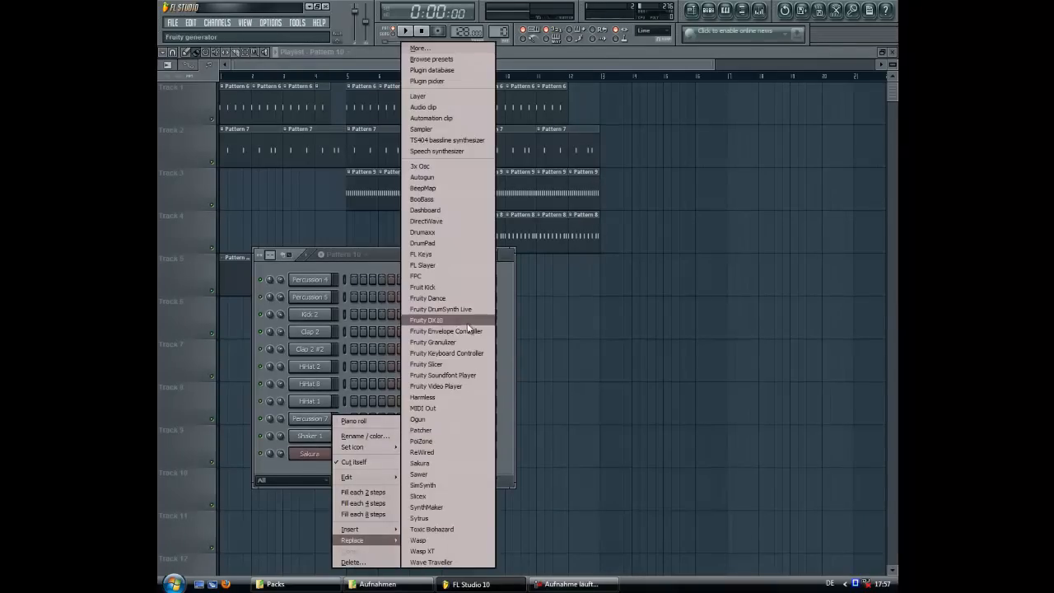
mouse_move(428, 243)
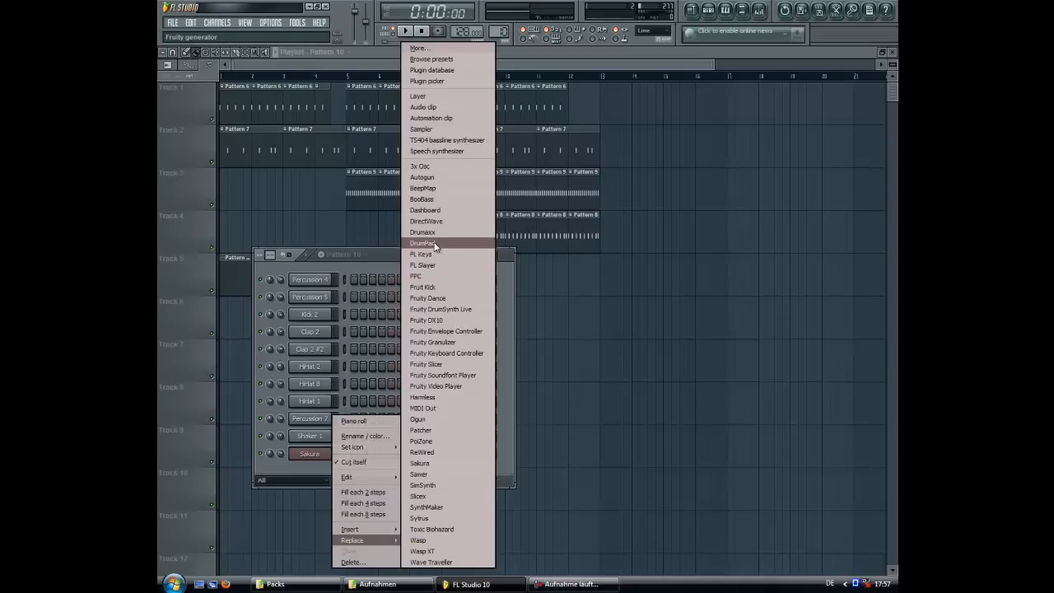
mouse_move(422, 232)
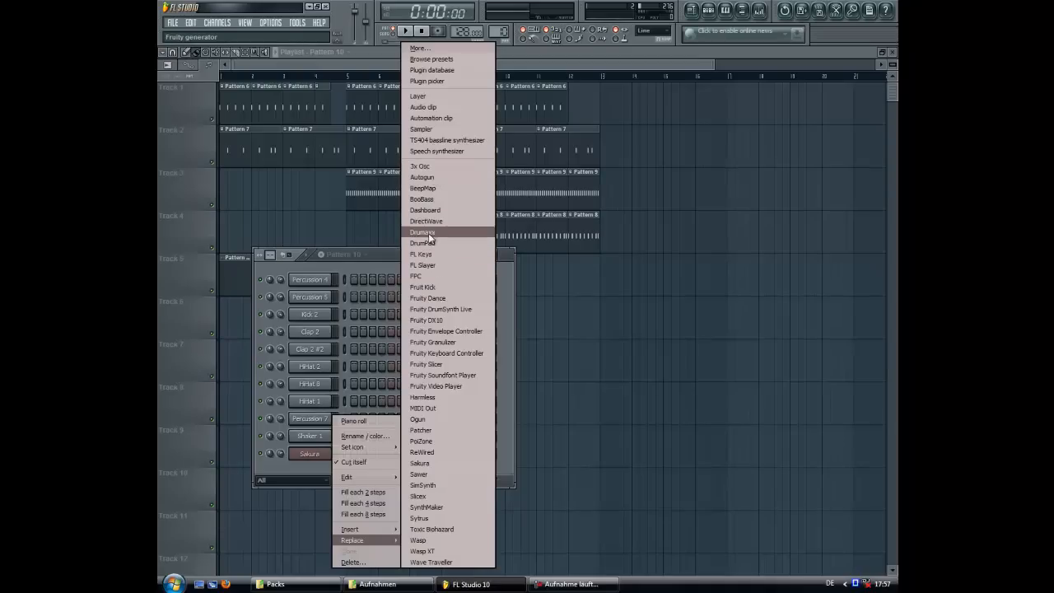
mouse_move(436, 265)
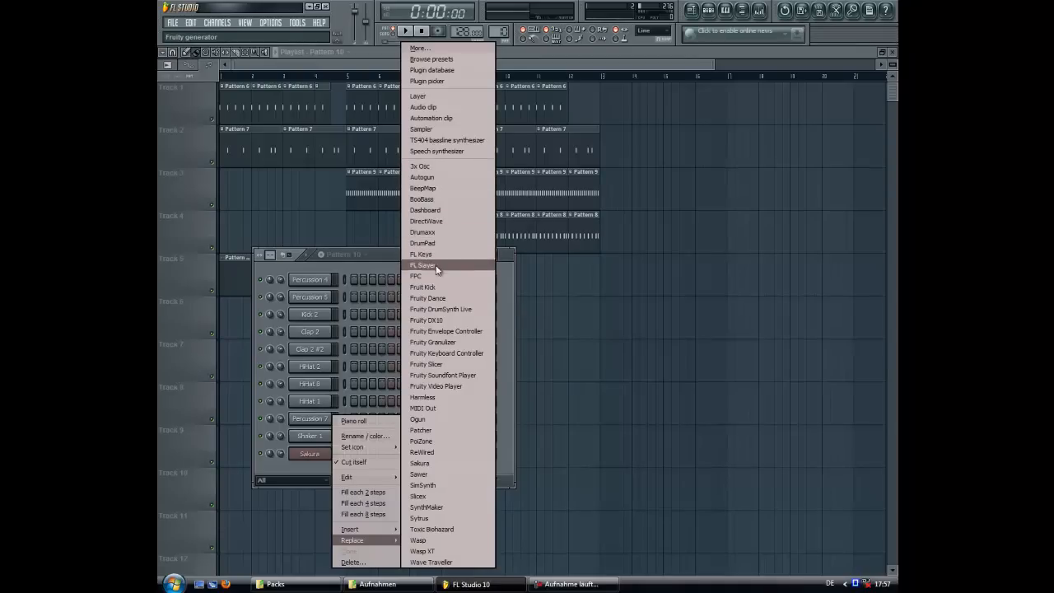
mouse_move(441, 403)
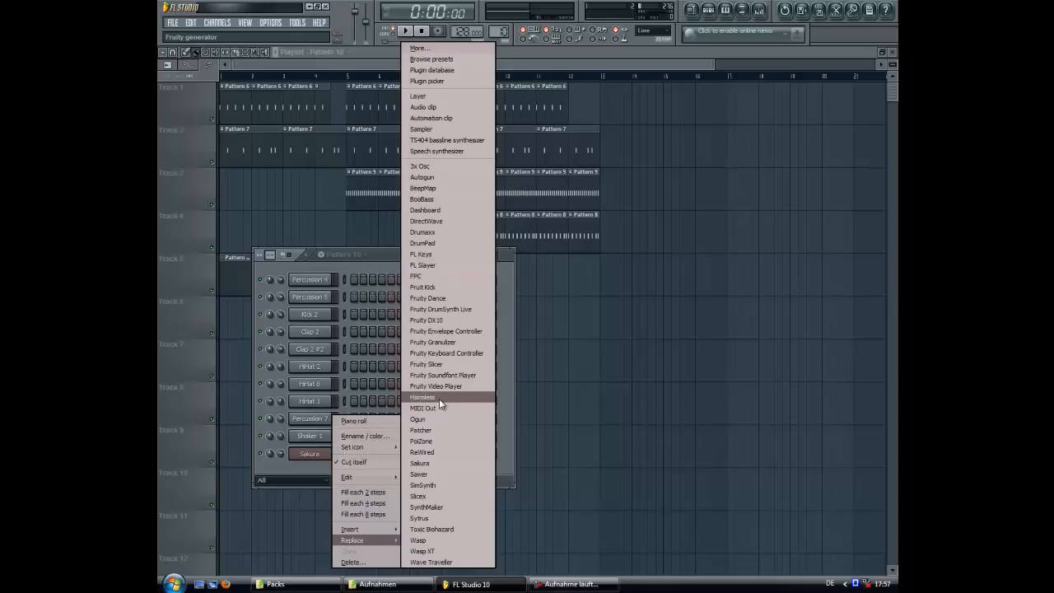
mouse_move(437, 430)
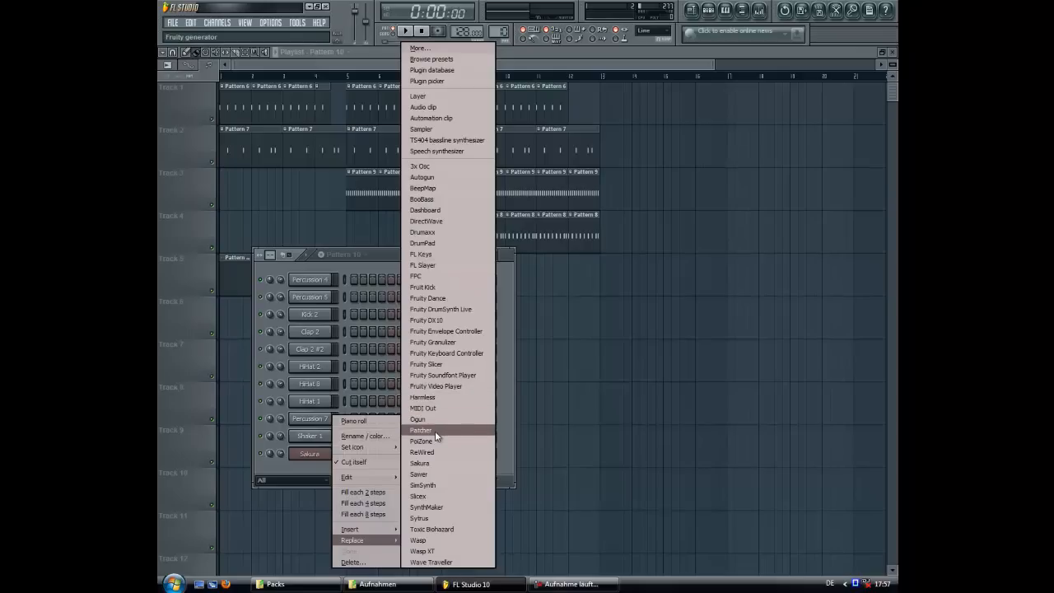
mouse_move(422, 441)
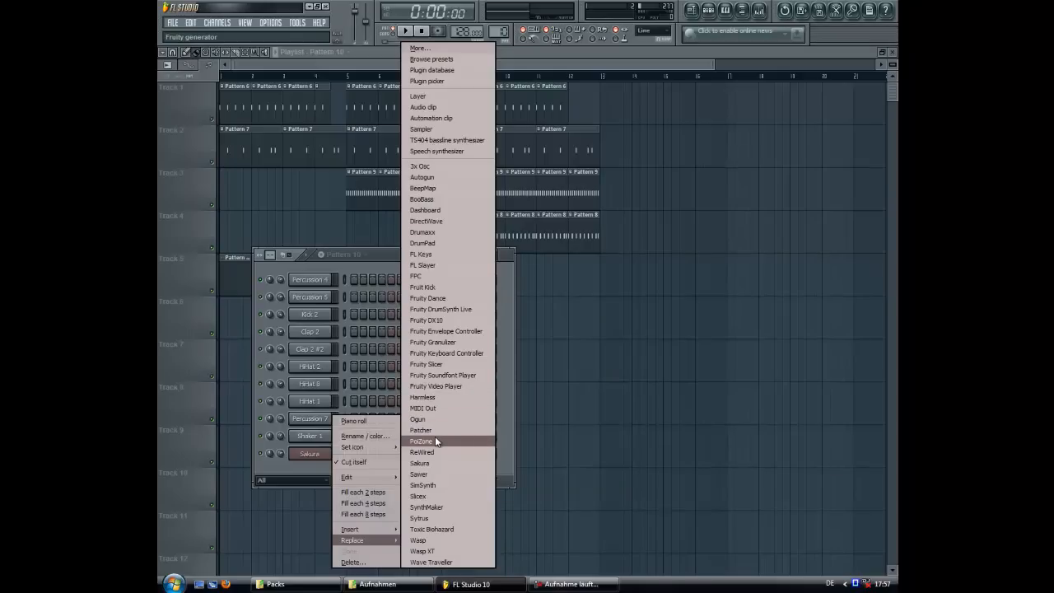
click(422, 440)
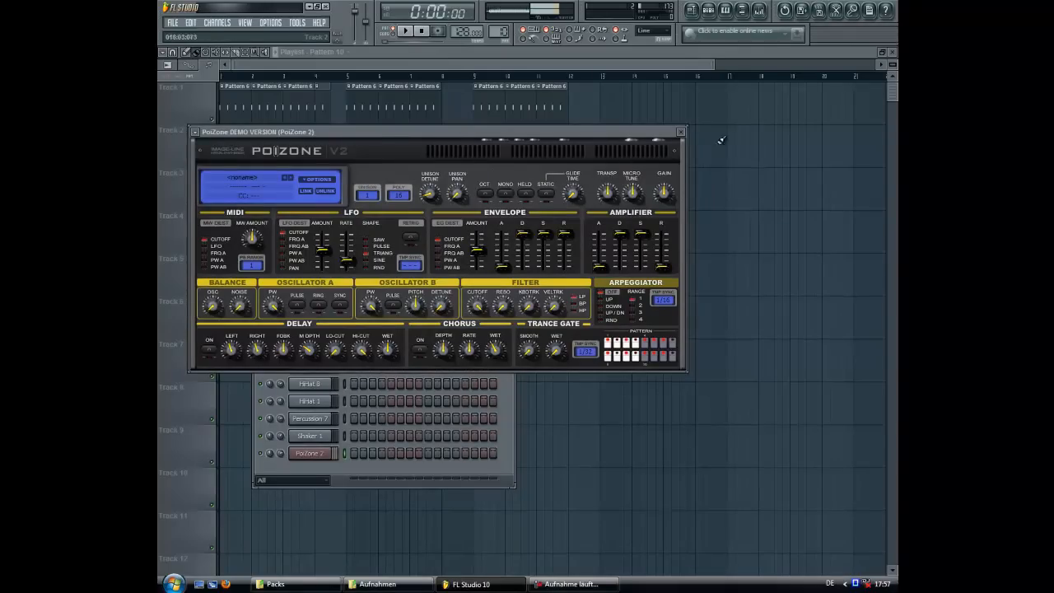
mouse_move(700, 129)
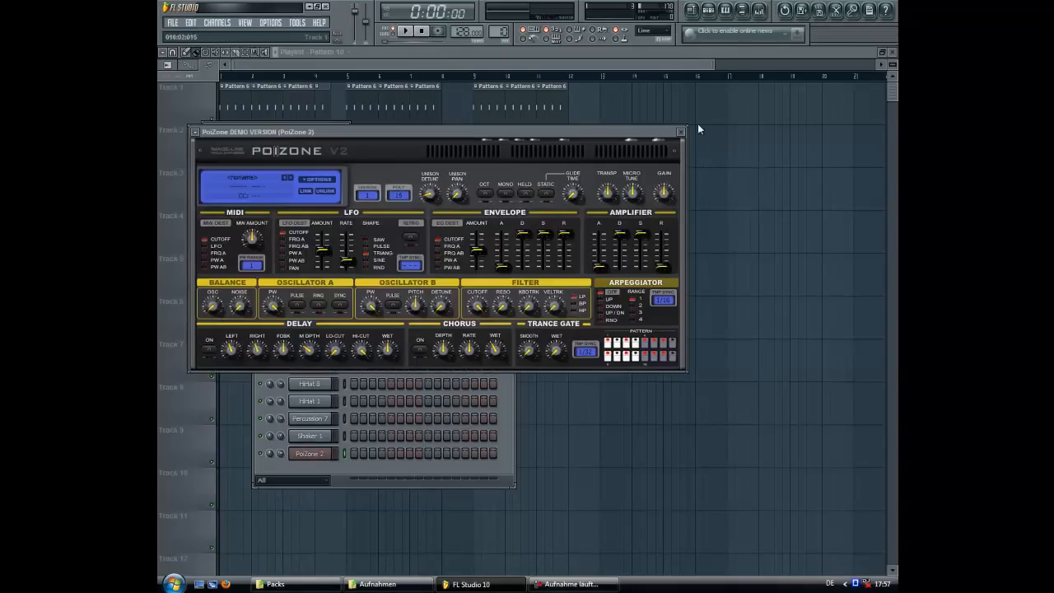
- Close PoiZone, load Fruity Reeverb 2 onto mixer insert 1, then close the reverb and mixer
click(680, 132)
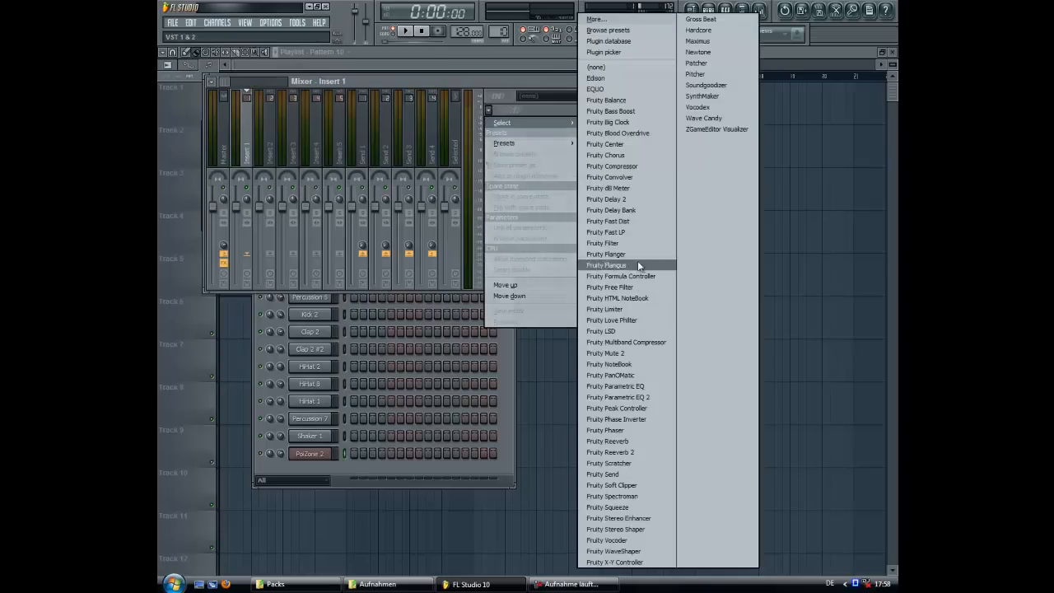
click(609, 451)
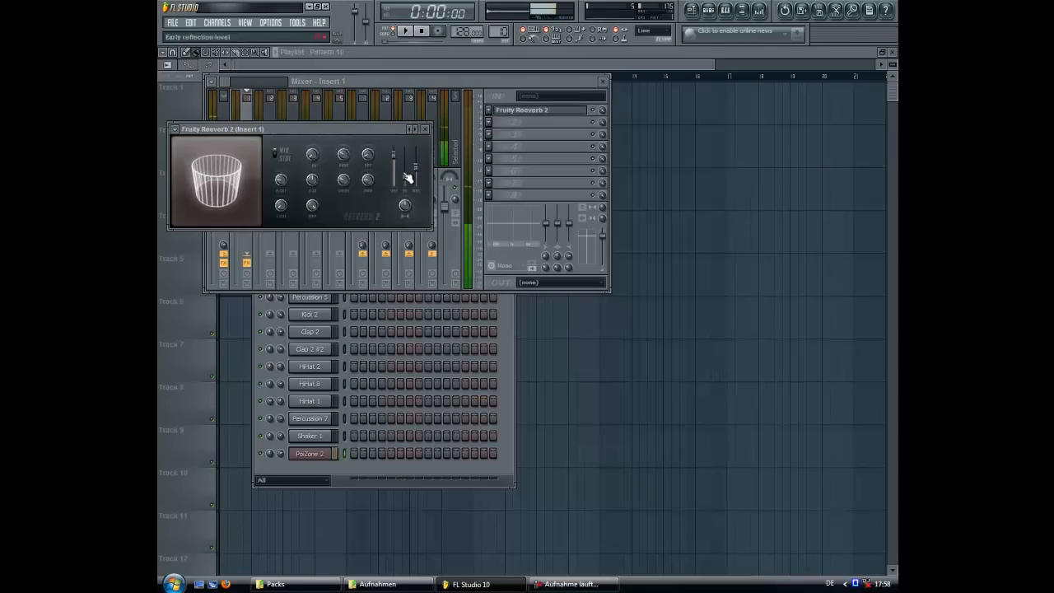
click(425, 128)
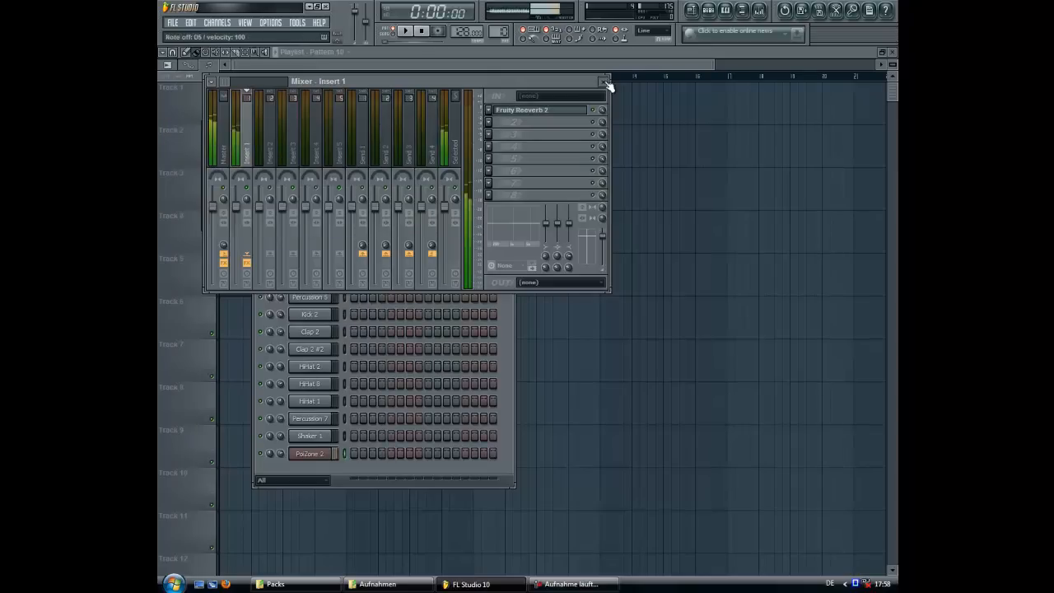
click(605, 81)
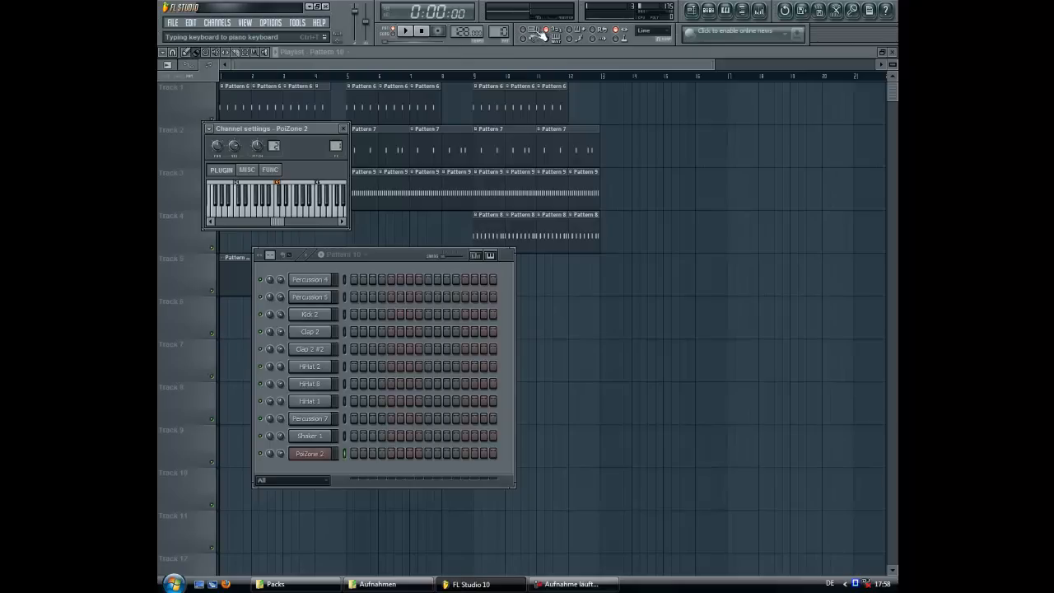
- Enter a PoiZone 2 melody in Pattern 10's piano roll and place three clips on Track 5
click(344, 129)
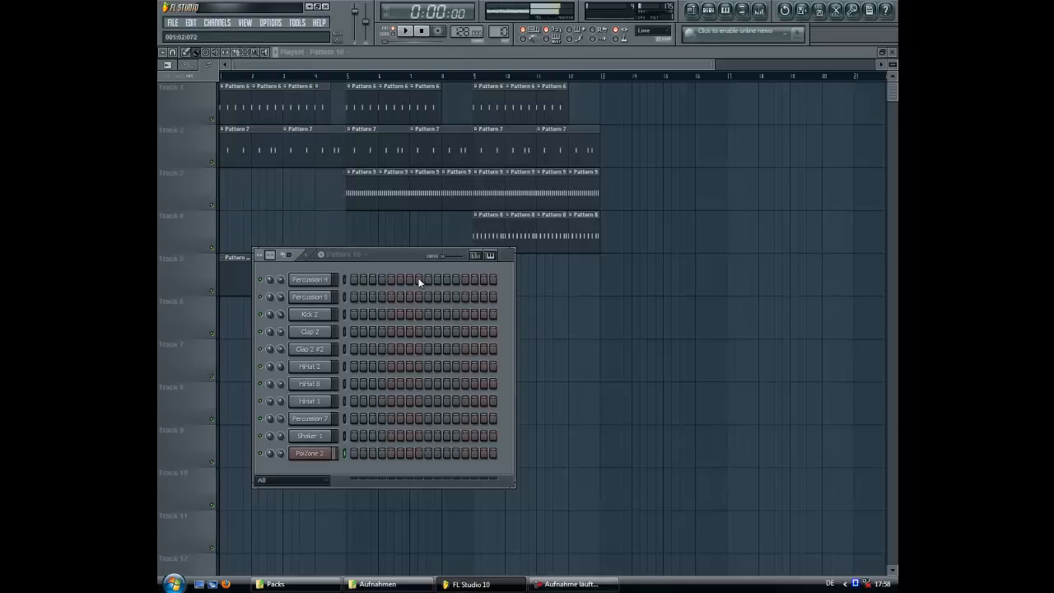
right_click(309, 436)
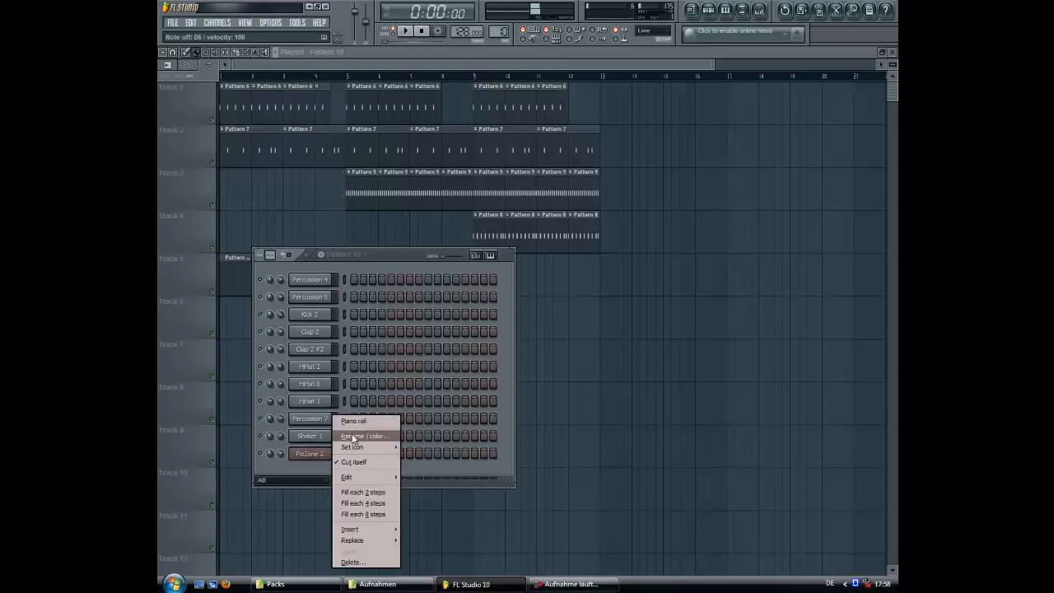
click(353, 421)
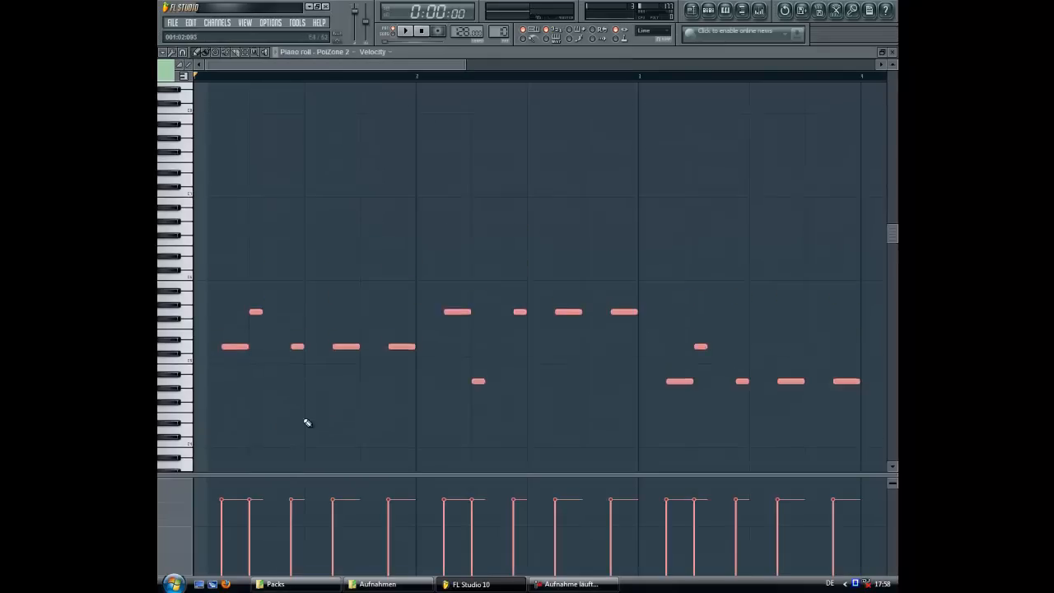
click(404, 31)
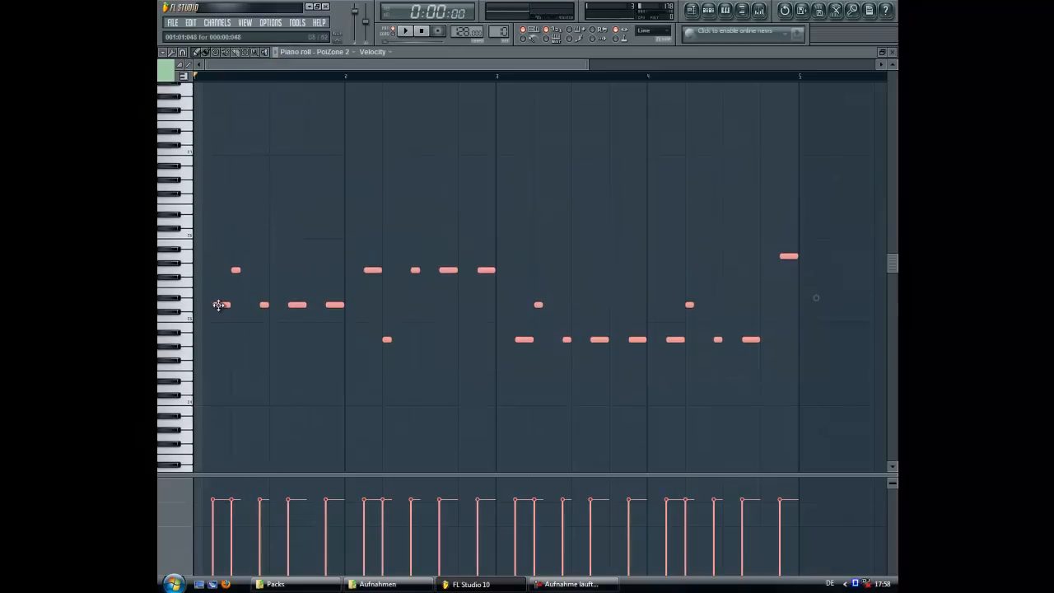
click(404, 32)
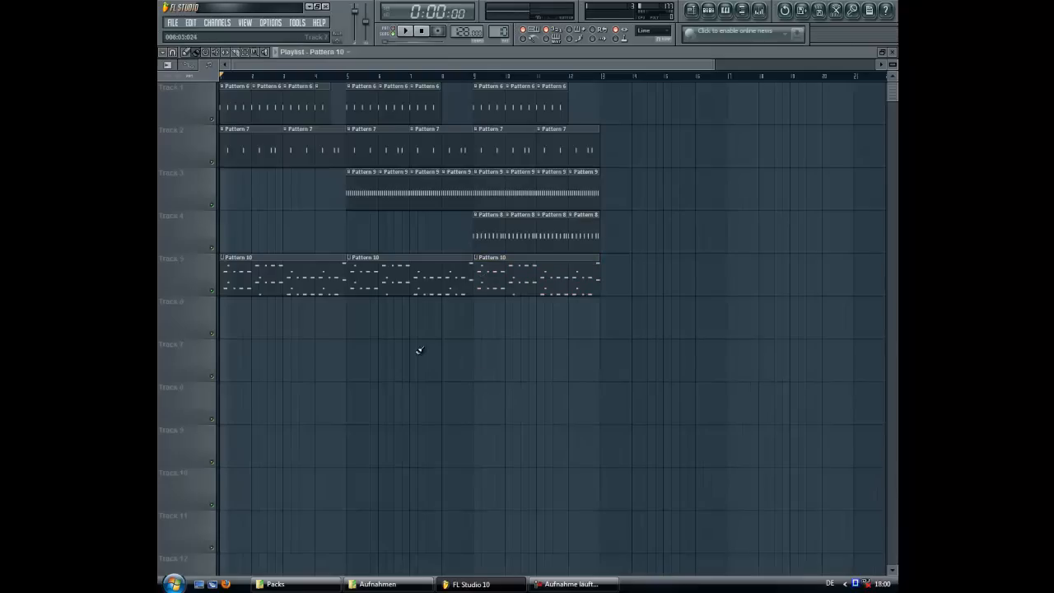
- Add a fourth Pattern 10 clip to Track 5 and browse Packs > House-Electro
click(404, 30)
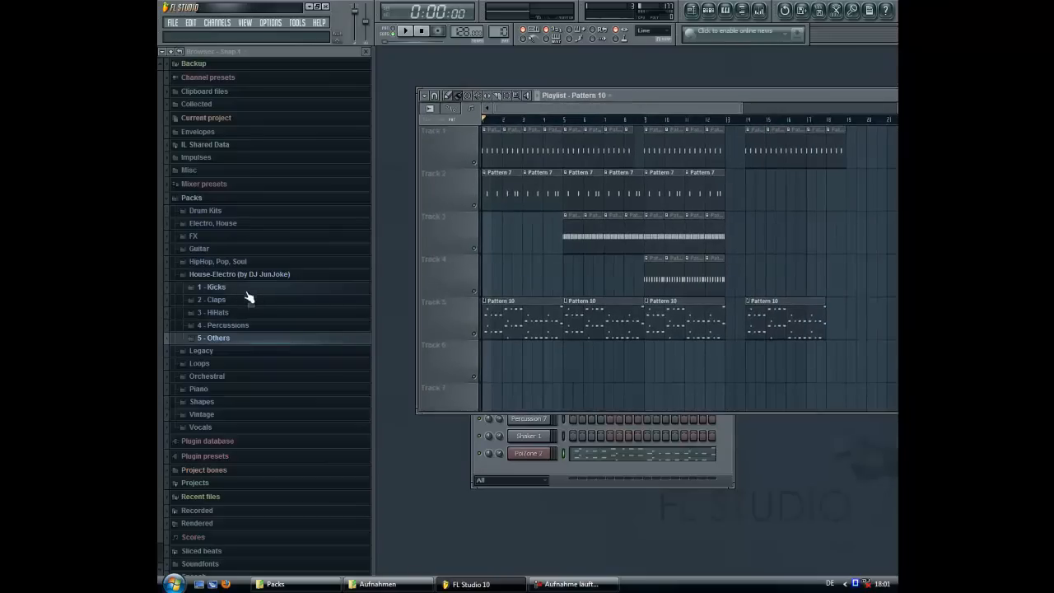
- Preview Reverse 2, Shaker 1 and Crash 2 in Others, then place Reverse 1 on Track 6
click(213, 337)
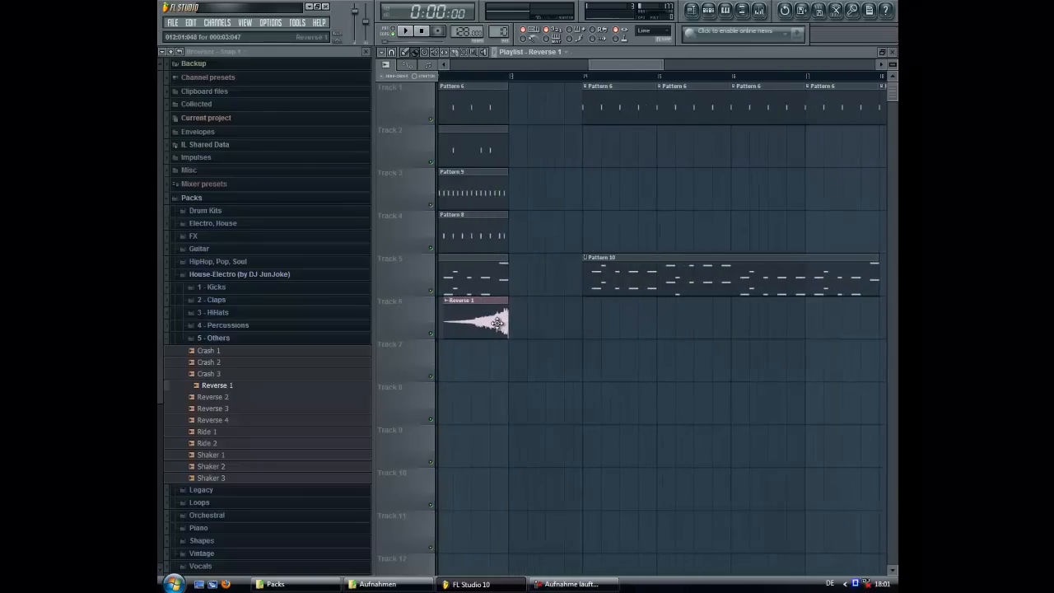
click(213, 397)
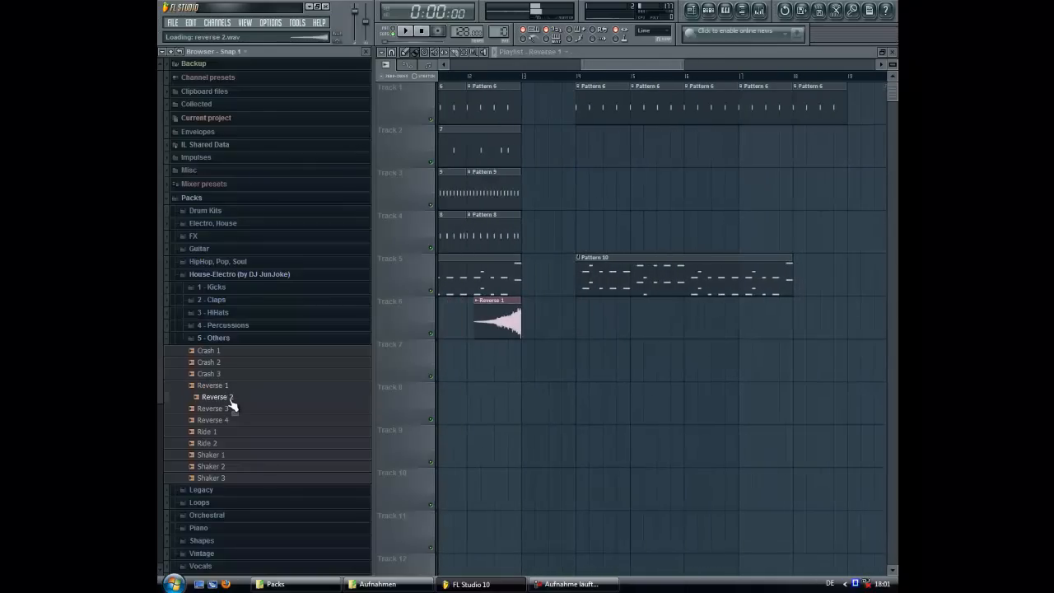
click(213, 455)
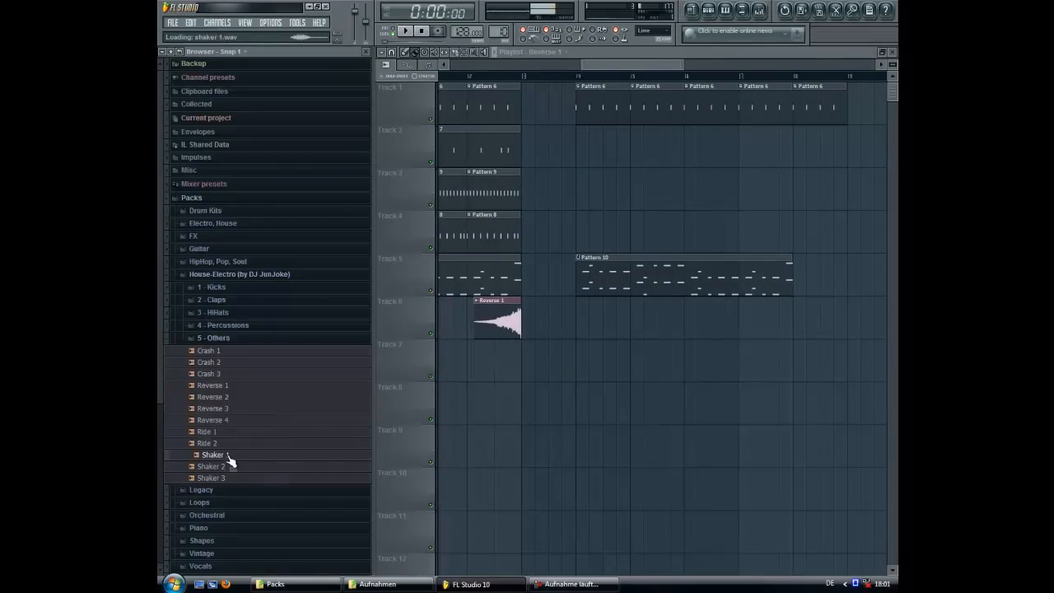
click(209, 362)
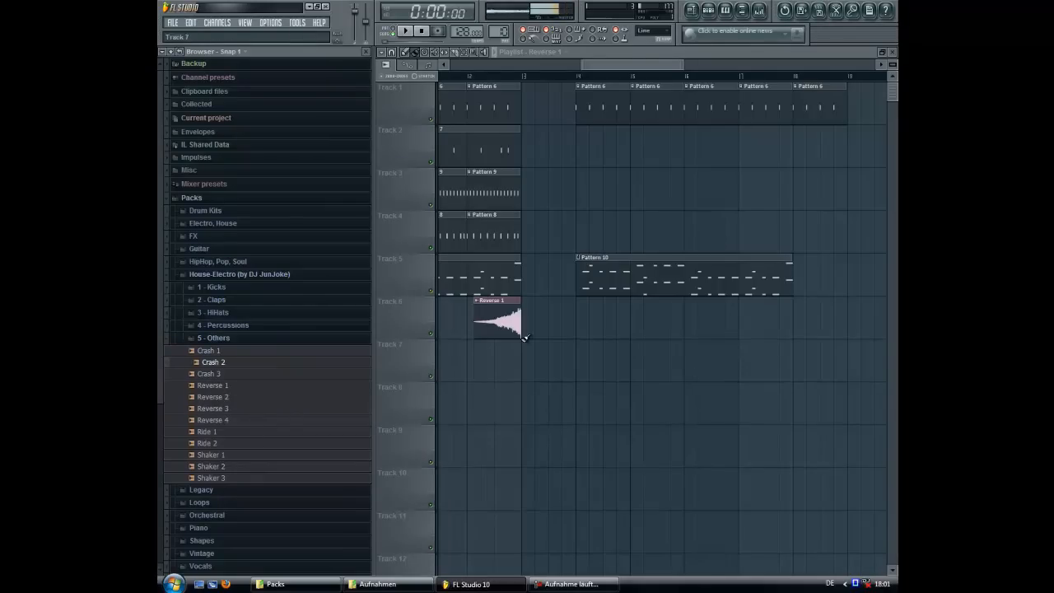
mouse_move(498, 320)
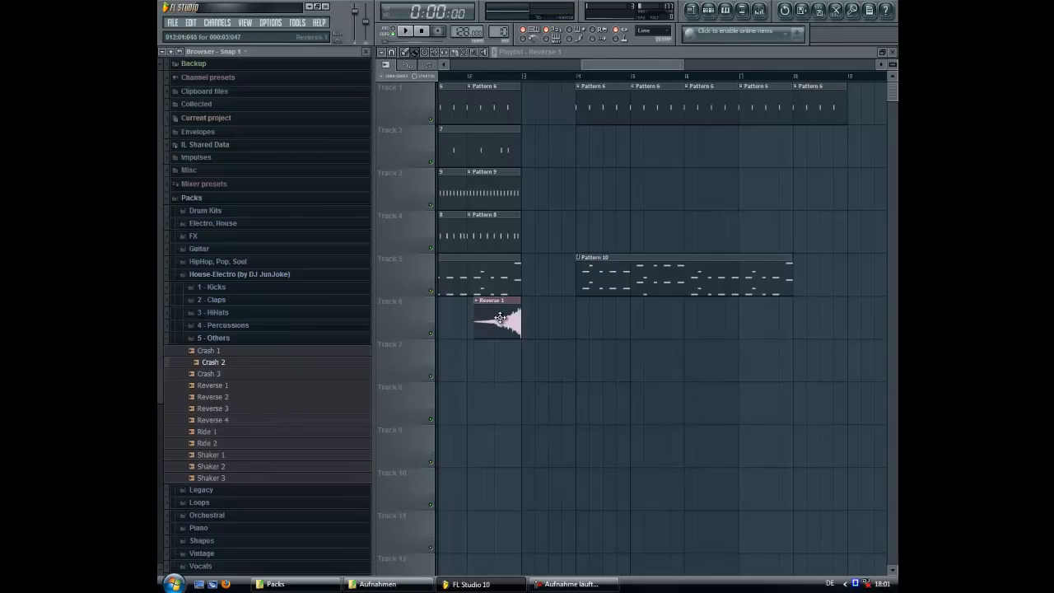
click(208, 349)
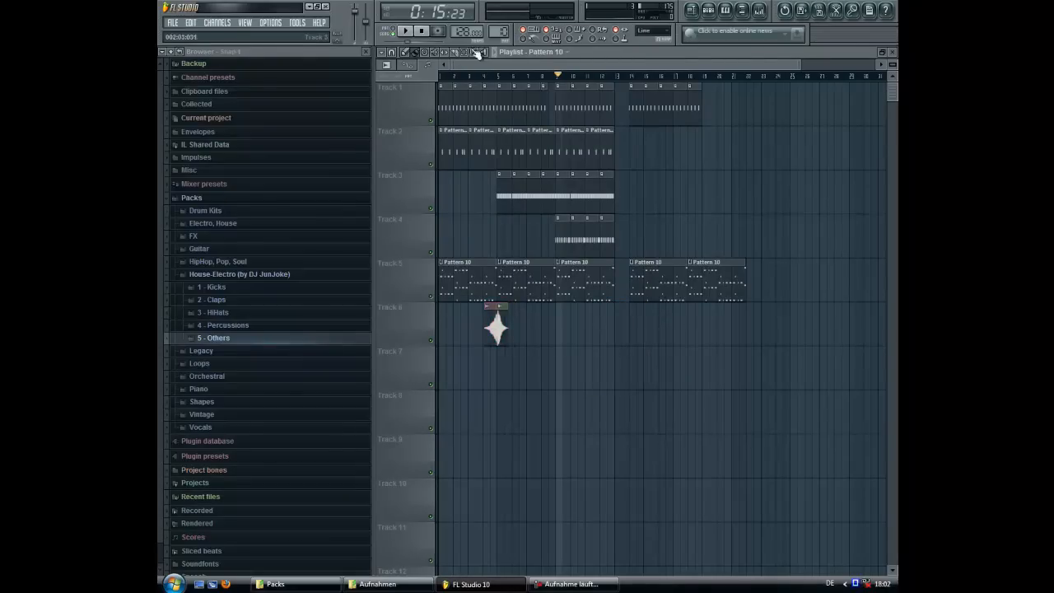
- Switch to Pattern 11 and open the Channels > Add one instrument list
click(405, 30)
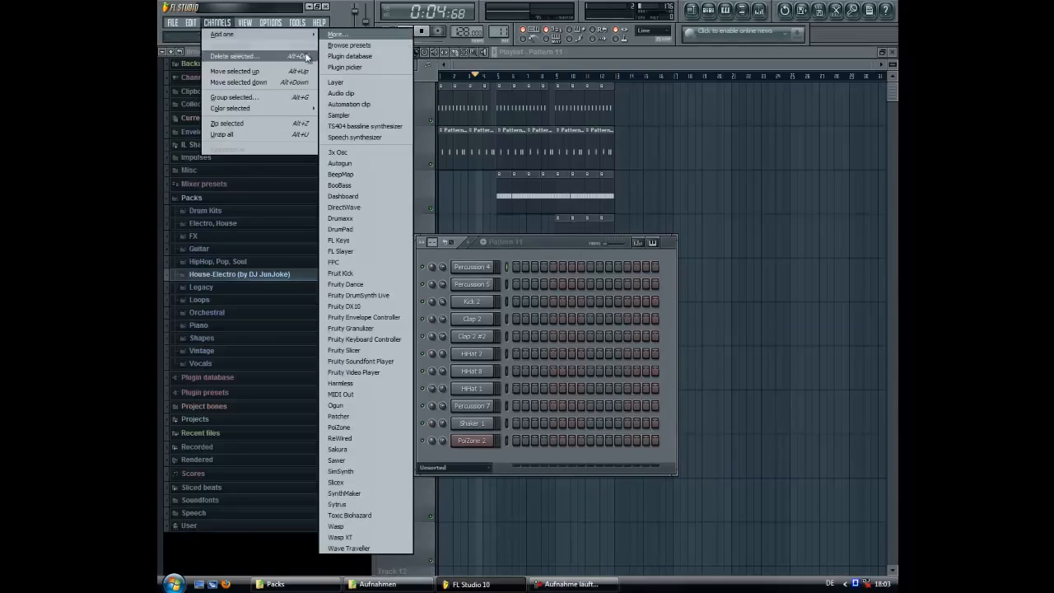
click(337, 504)
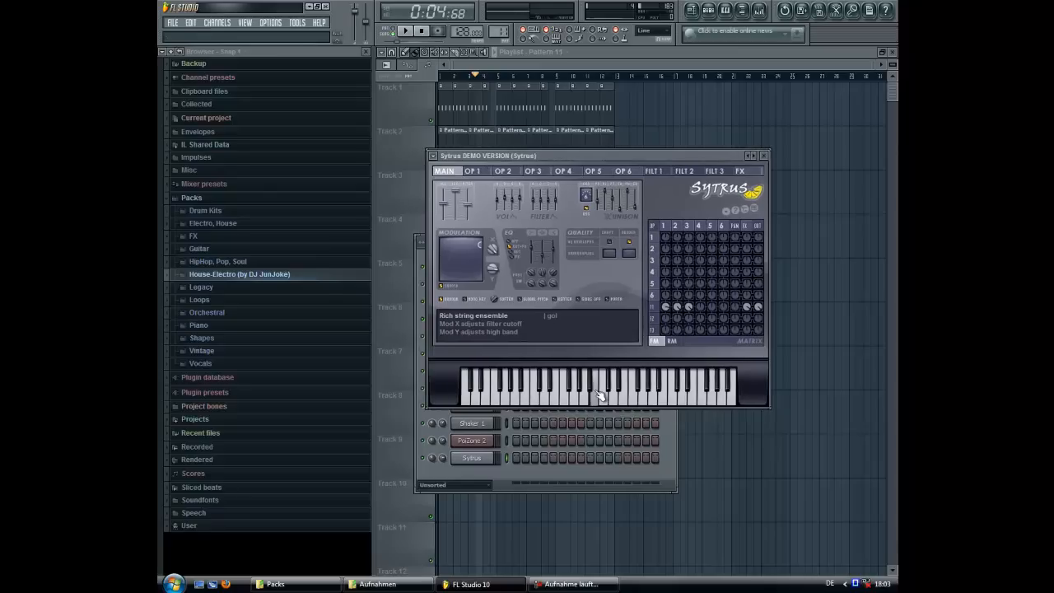
- Rename the Sytrus string channel to Synth 2 from its plugin options and close it
click(434, 156)
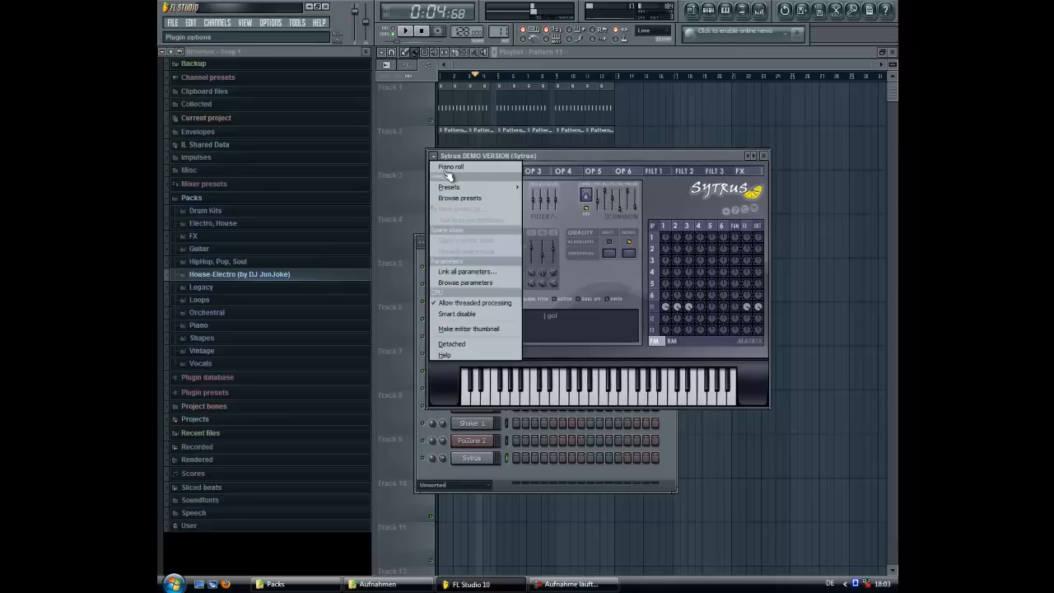
click(449, 187)
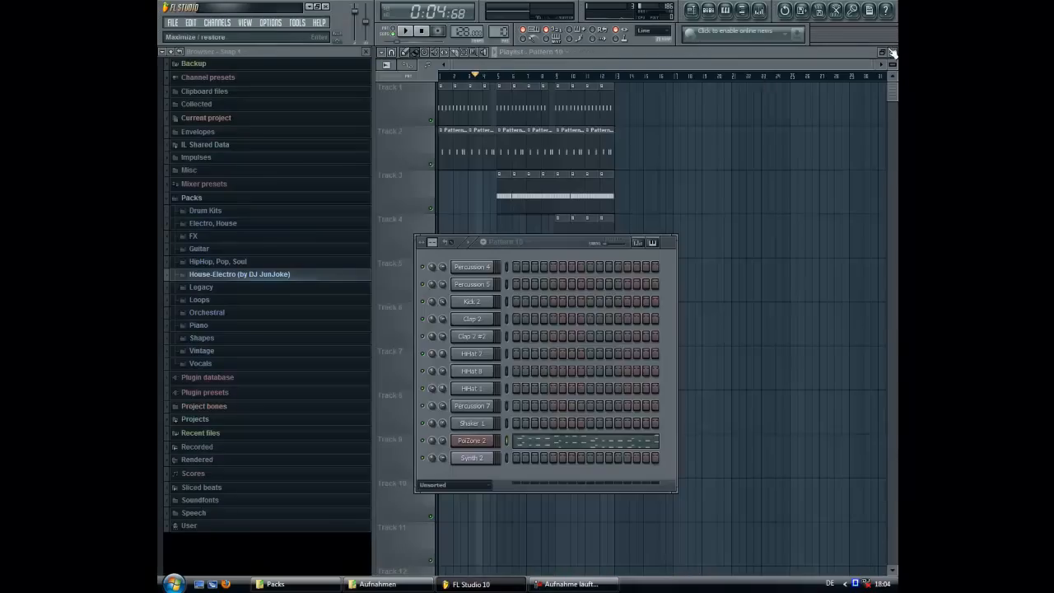
- Delete Synth 2's extra notes in Pattern 11, transpose the riff up, and open PoiZone 2
click(471, 458)
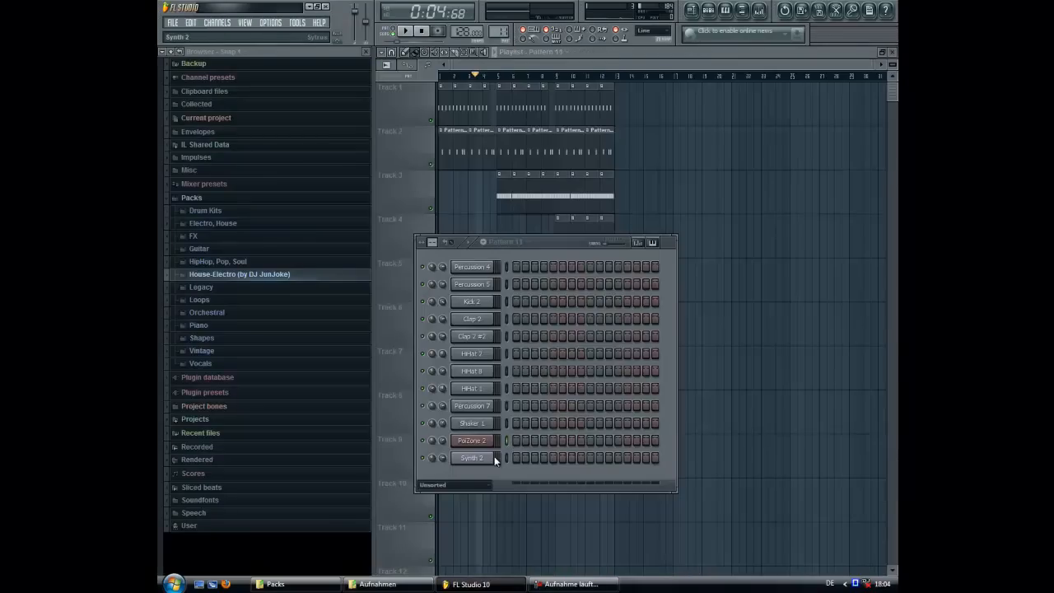
double_click(470, 458)
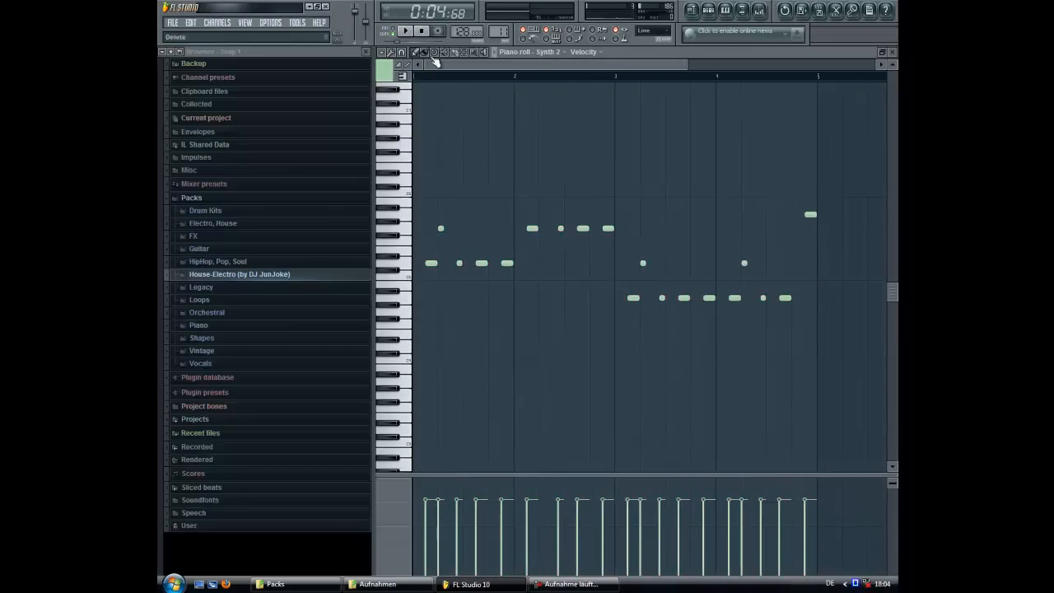
click(405, 31)
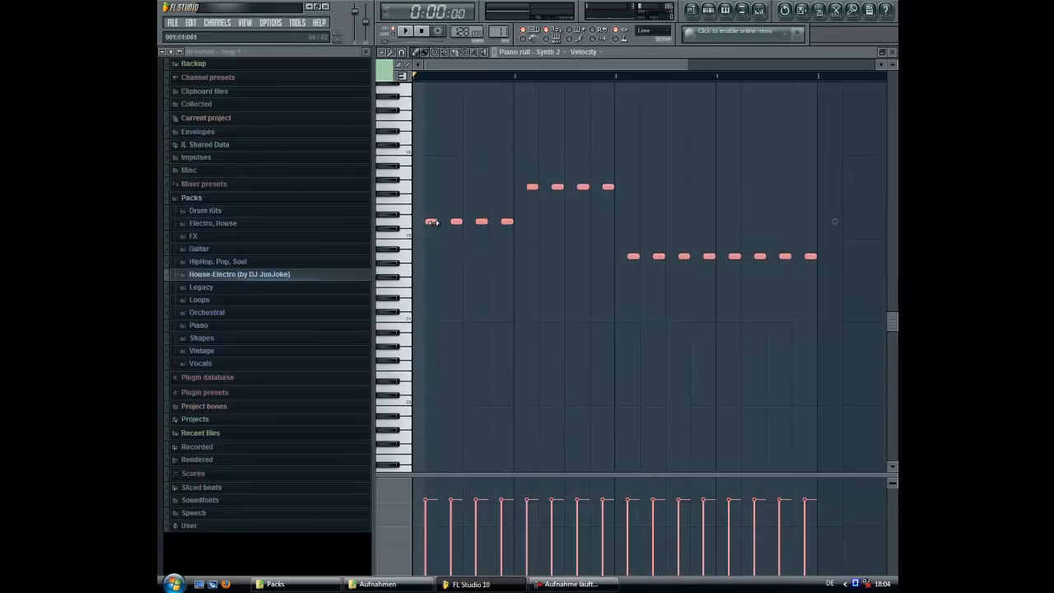
scroll(down, 3)
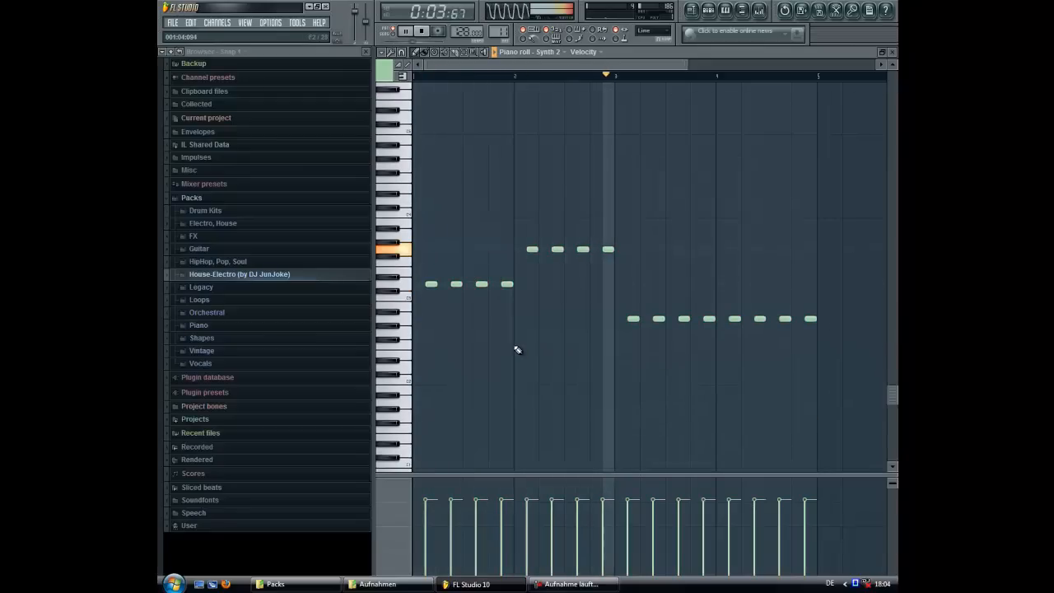
click(404, 30)
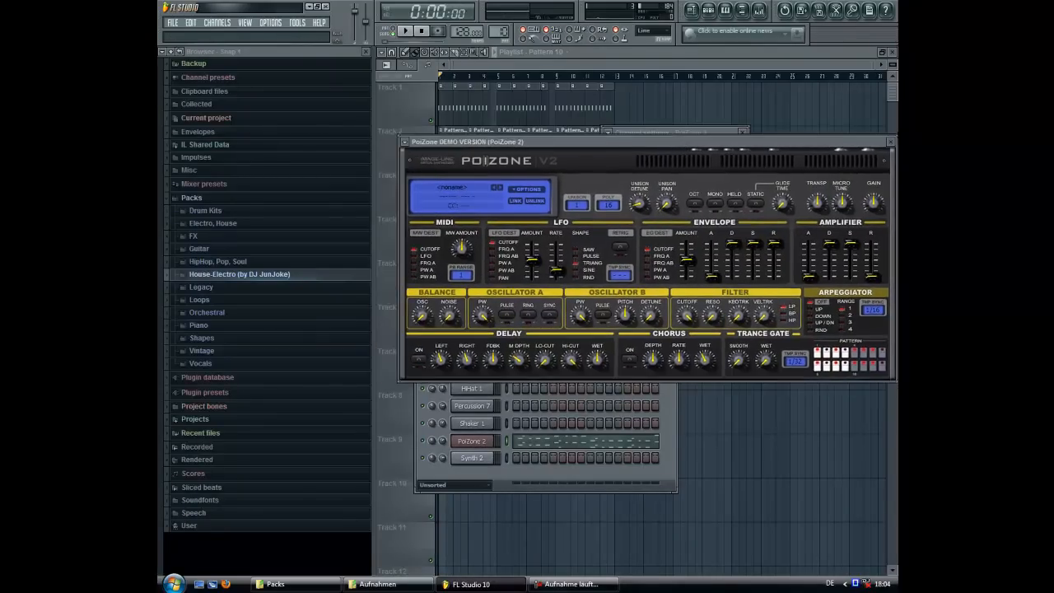
- Move and close the PoiZone window, leaving three Pattern 11 clips on Track 7
drag(468, 141, 456, 124)
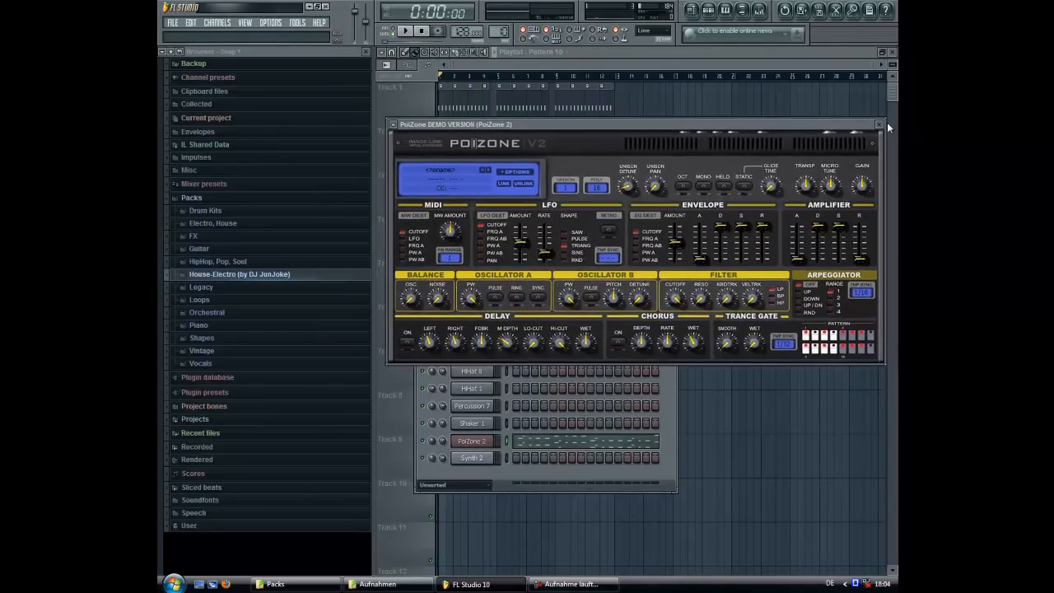
click(879, 124)
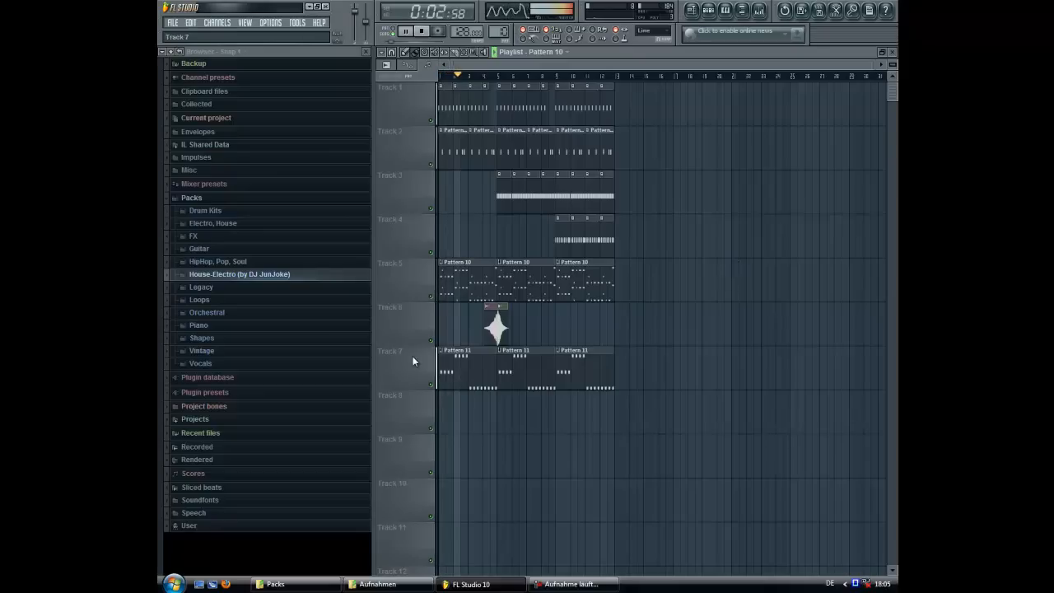
double_click(457, 350)
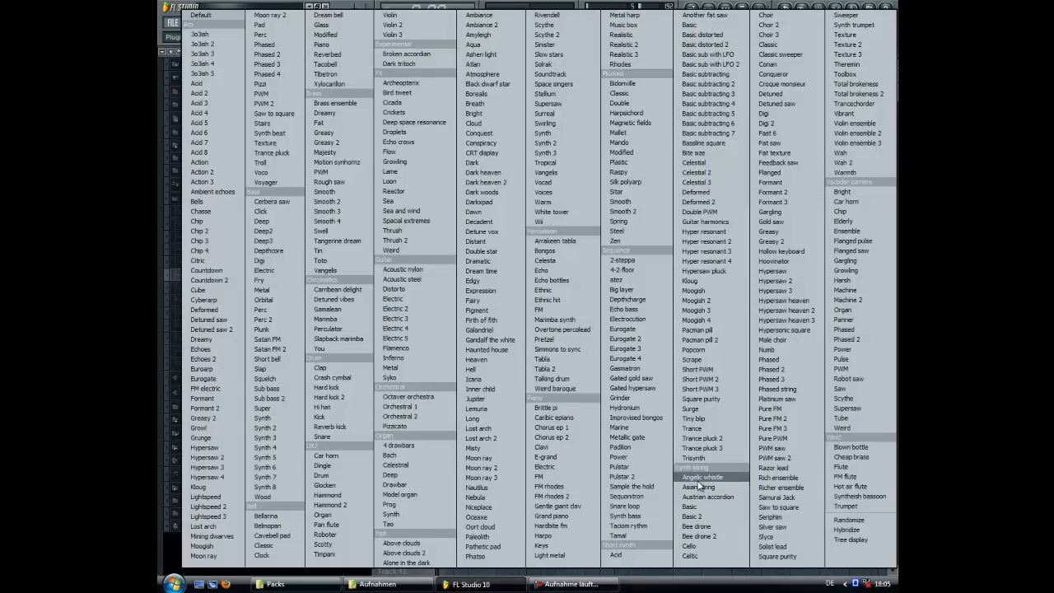
- Load the Basic string 2 preset into the new Sytrus channel and preview it
click(702, 477)
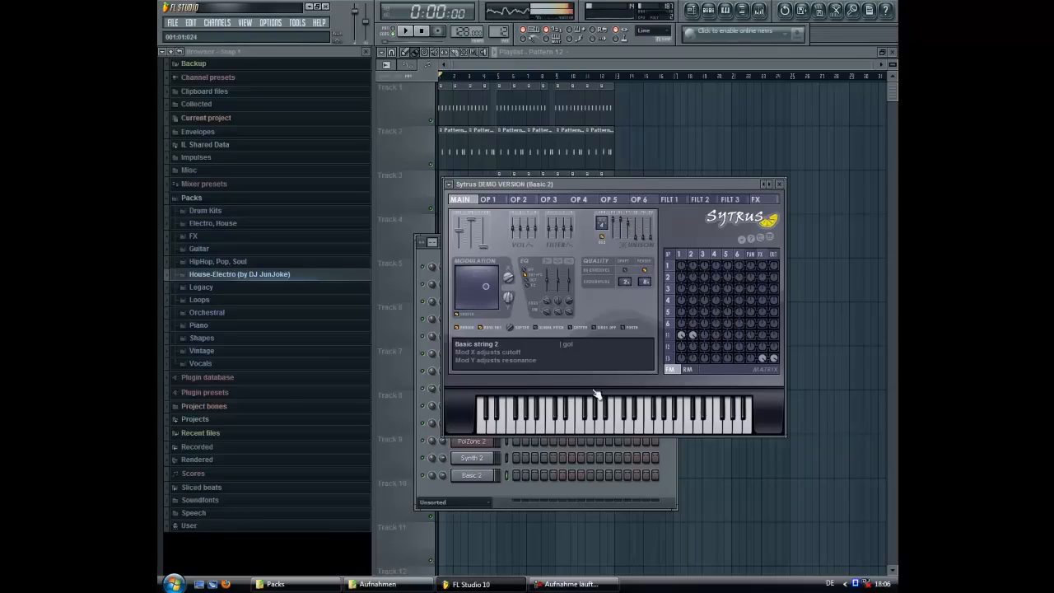
click(779, 184)
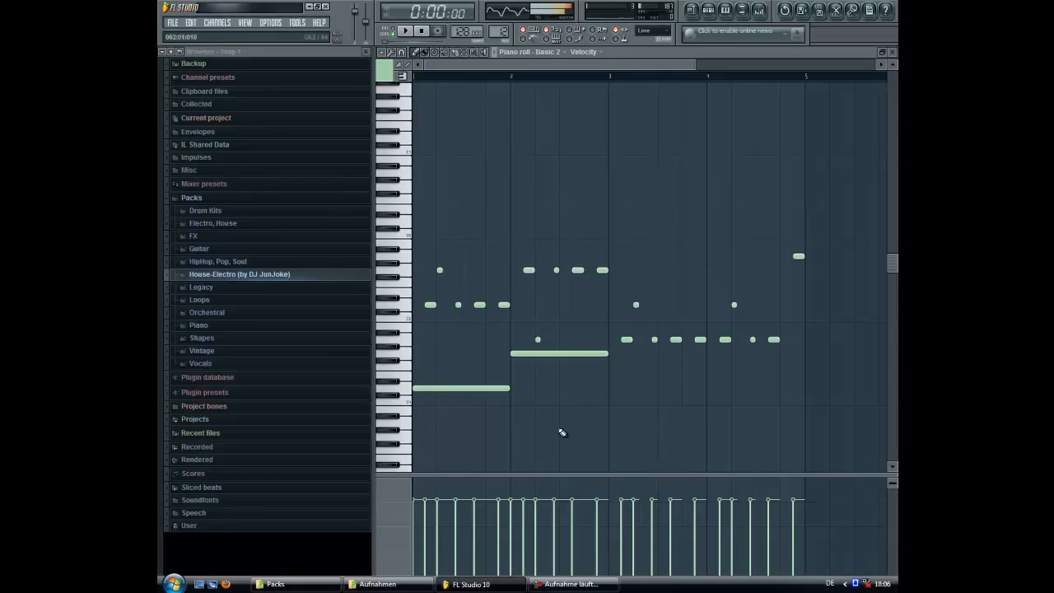
- Draw sustained three-note string chords across bars 1–4 in Basic 2's piano roll
drag(414, 214, 852, 350)
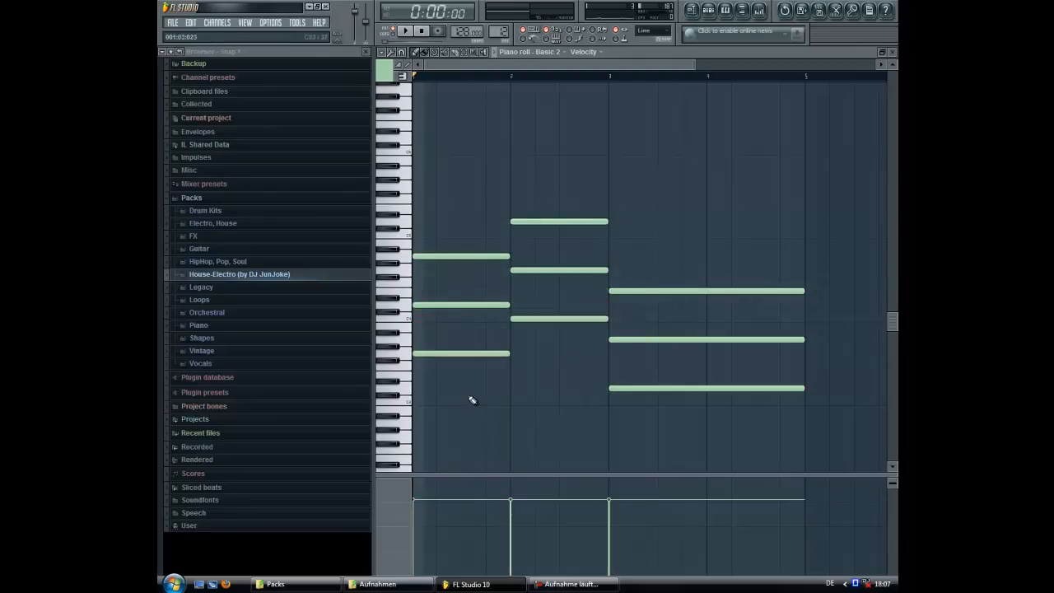
click(405, 30)
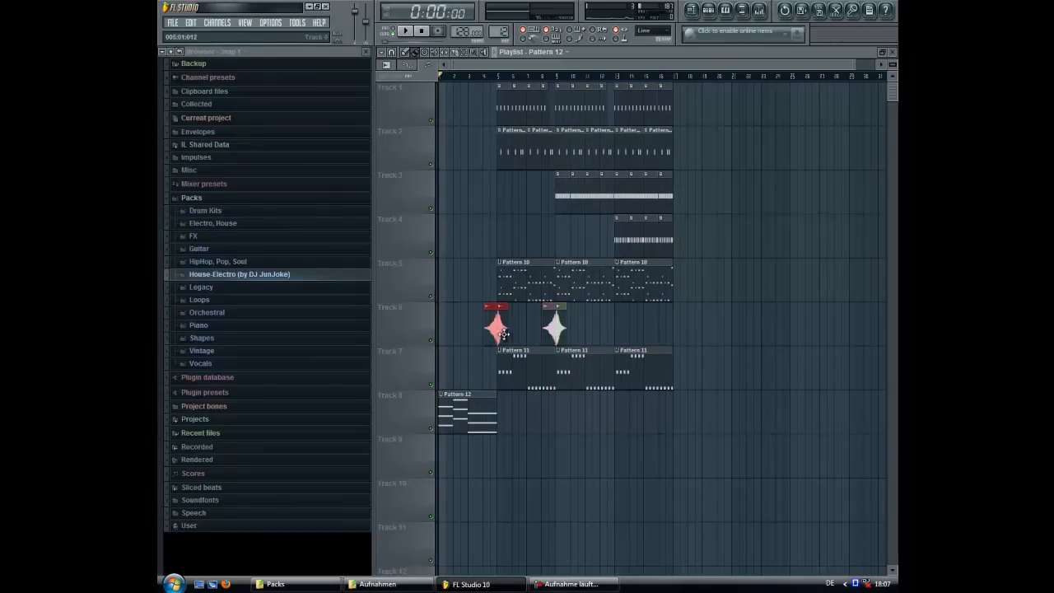
- Paint Track 2's beat into bars 3–4, then bring up Basic 2's channel settings
click(404, 30)
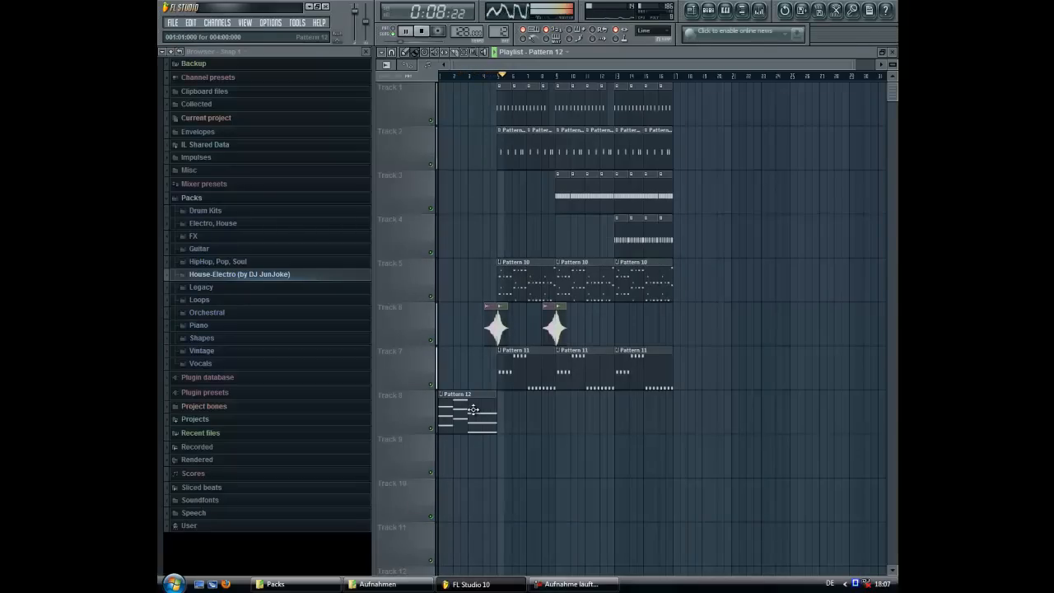
double_click(466, 395)
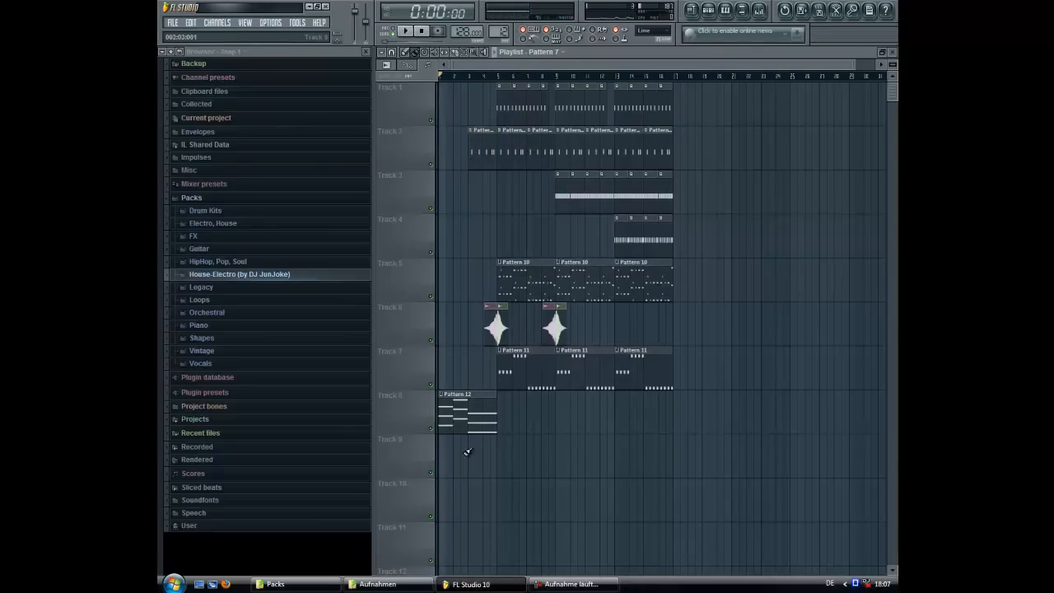
double_click(457, 403)
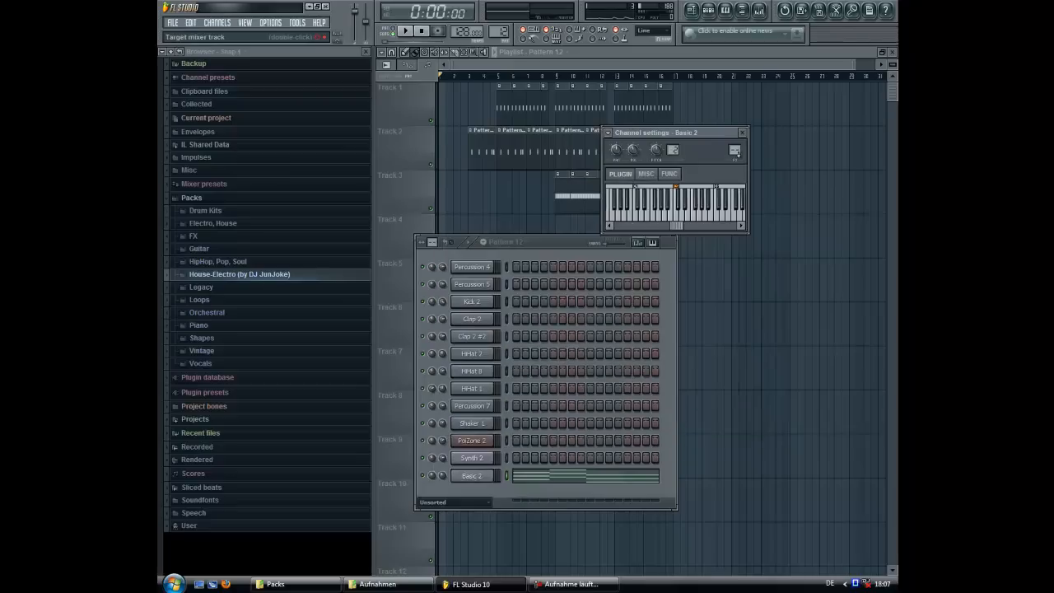
mouse_move(742, 133)
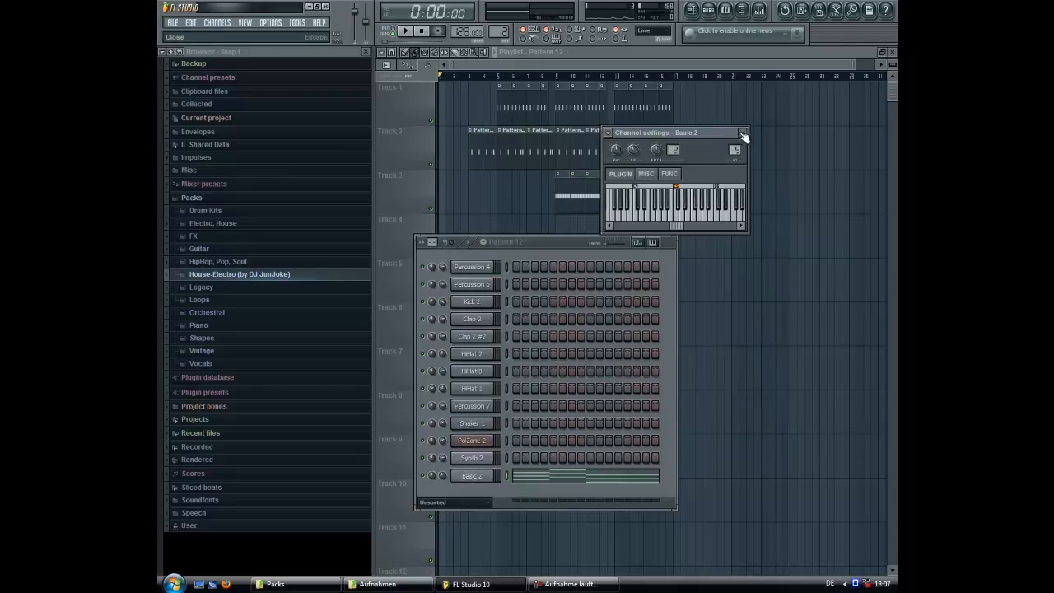
- Load Fruity Peak Controller into insert 2's first FX slot and adjust its peak amount
click(472, 301)
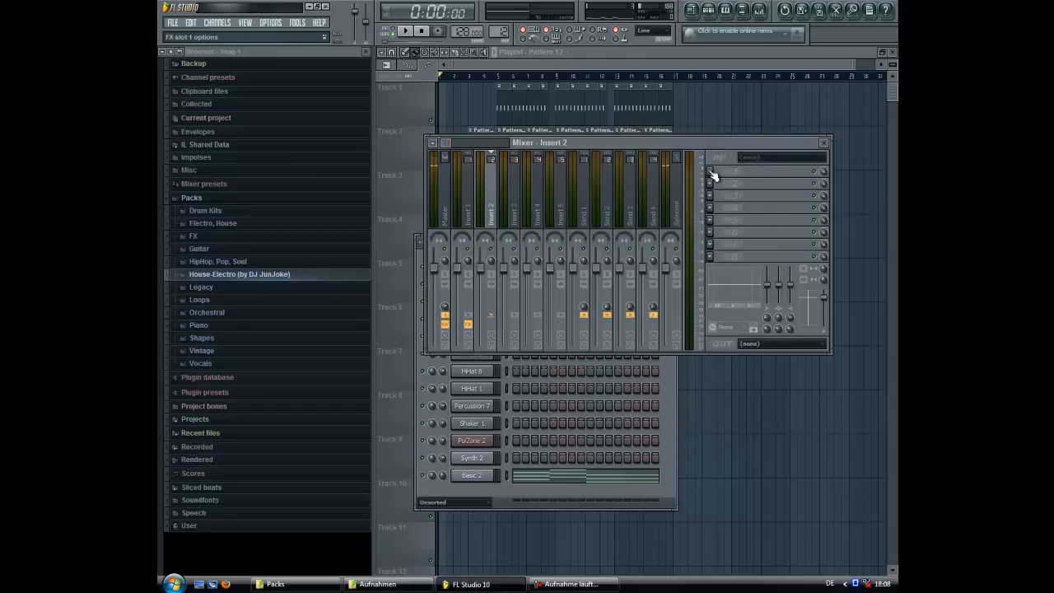
click(713, 171)
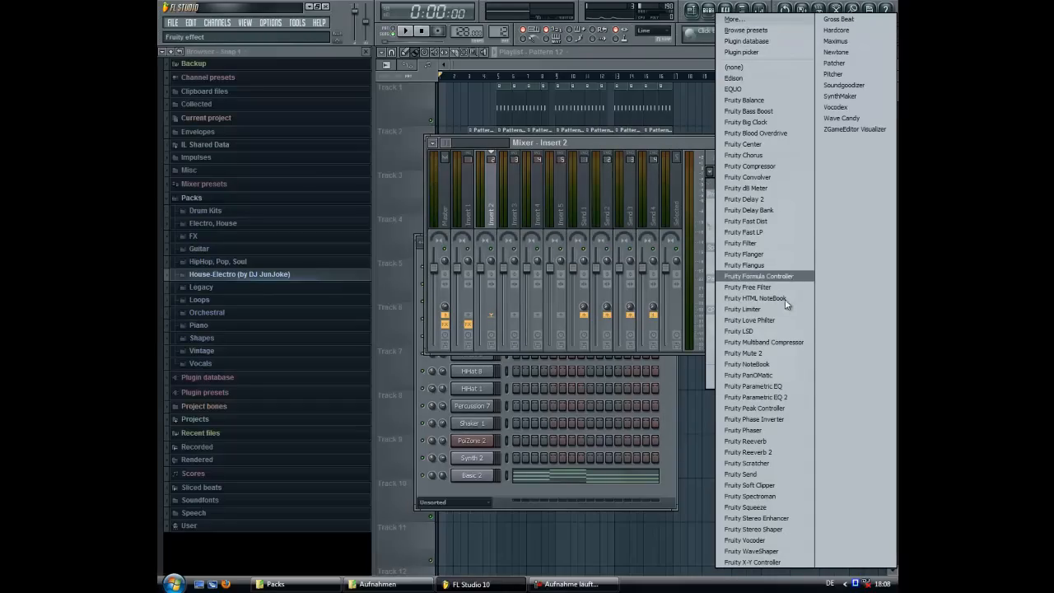
click(754, 418)
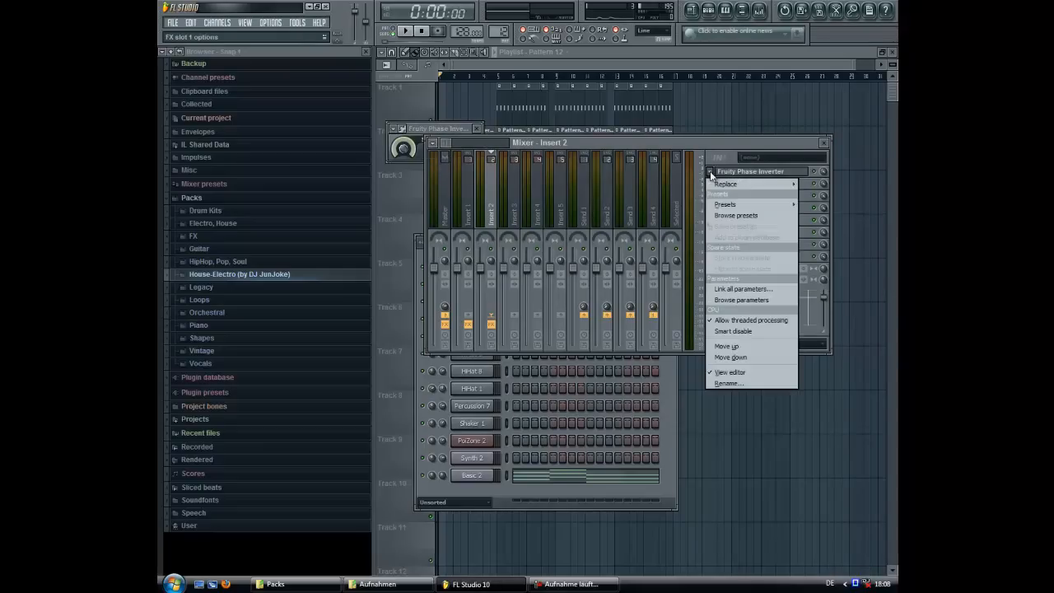
click(726, 183)
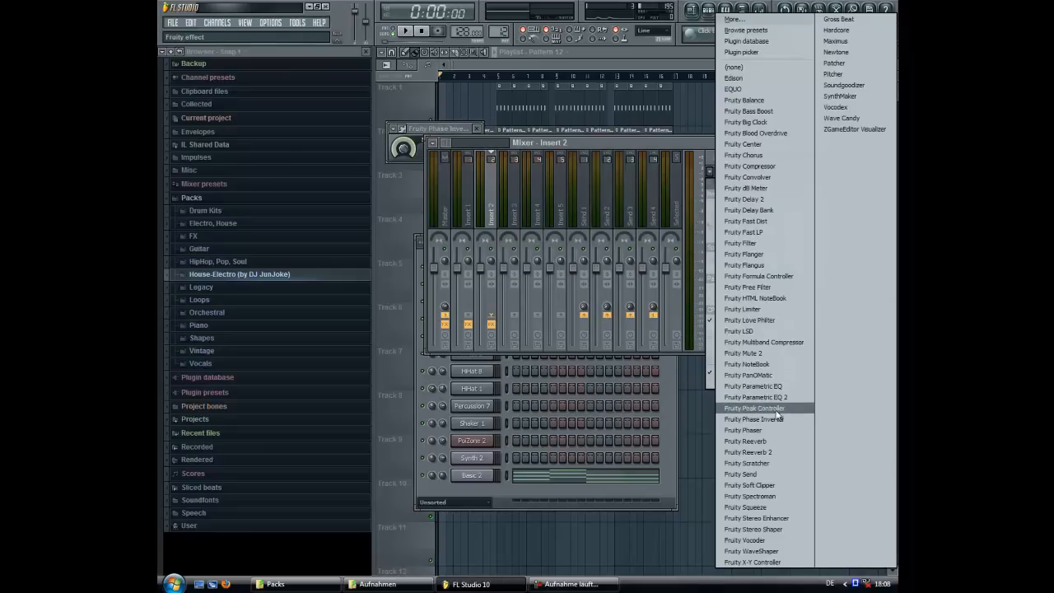
click(753, 408)
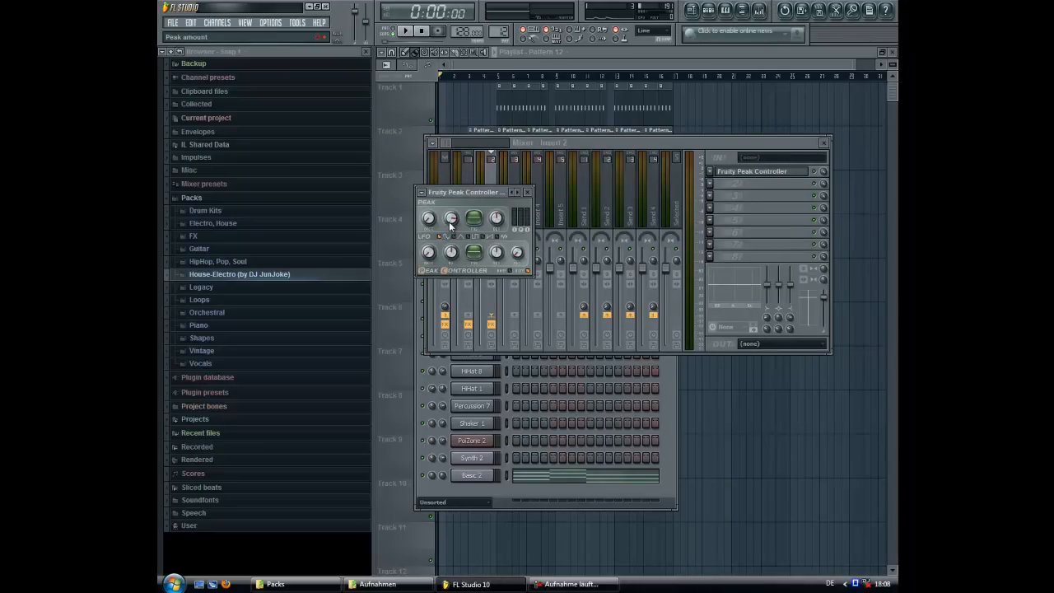
drag(465, 192, 480, 213)
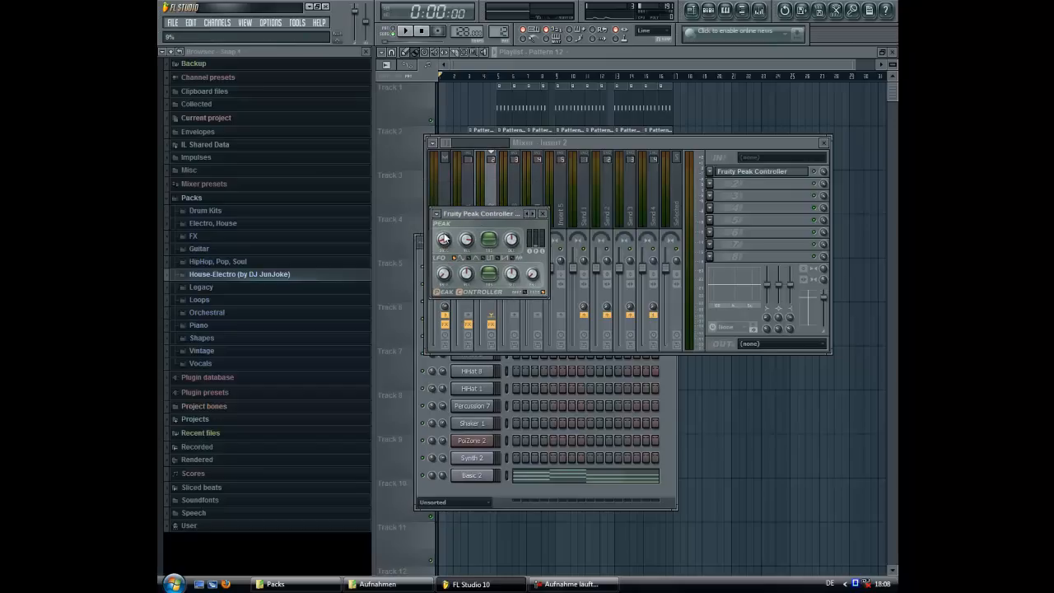
click(542, 213)
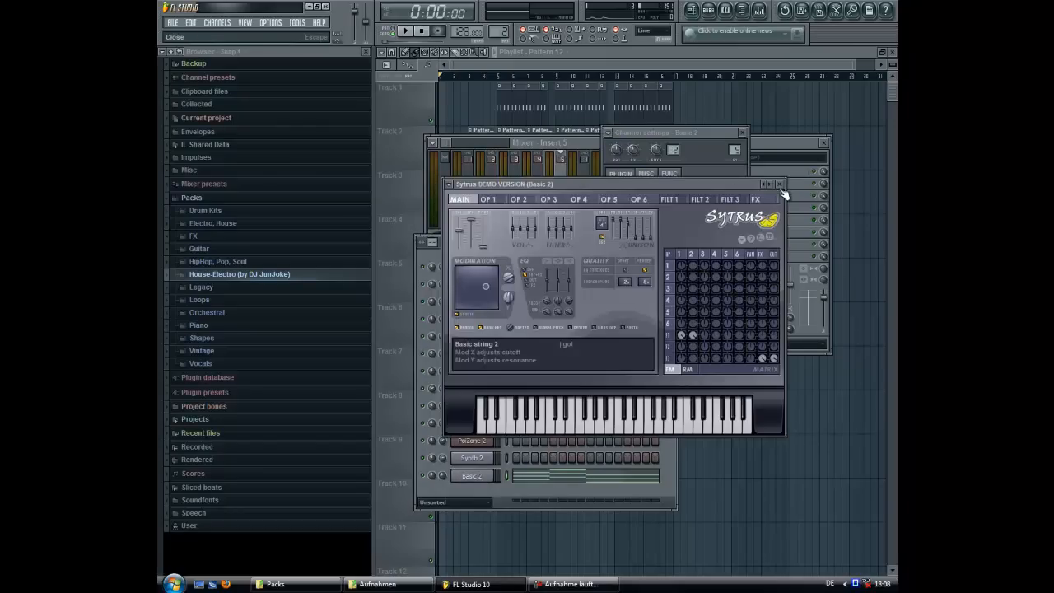
- Link insert 5's volume to Peak ctrl (Insert 2) with an Inverted mapping formula
click(780, 184)
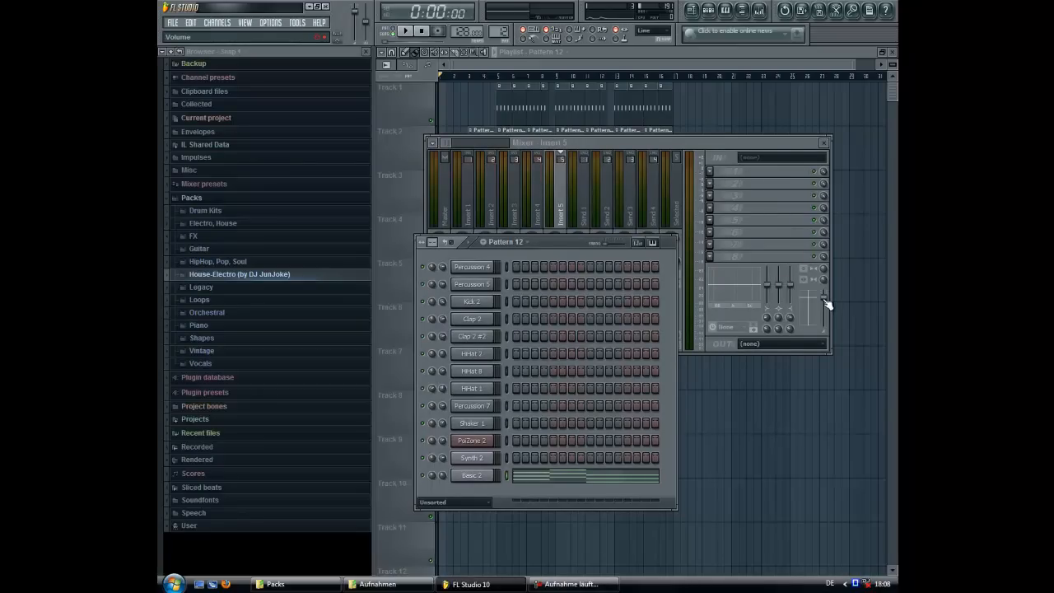
right_click(828, 303)
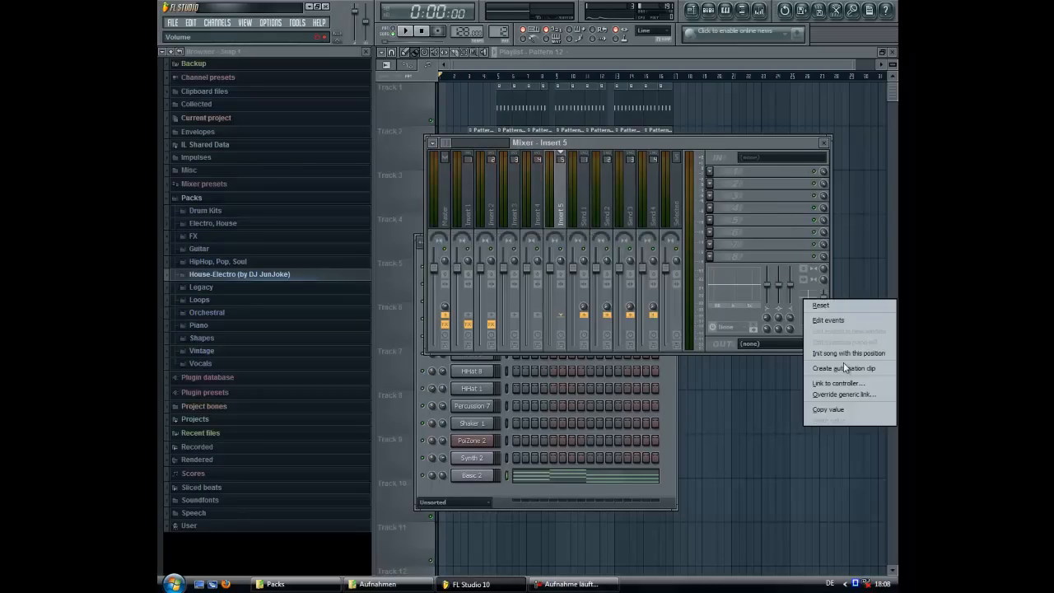
click(838, 383)
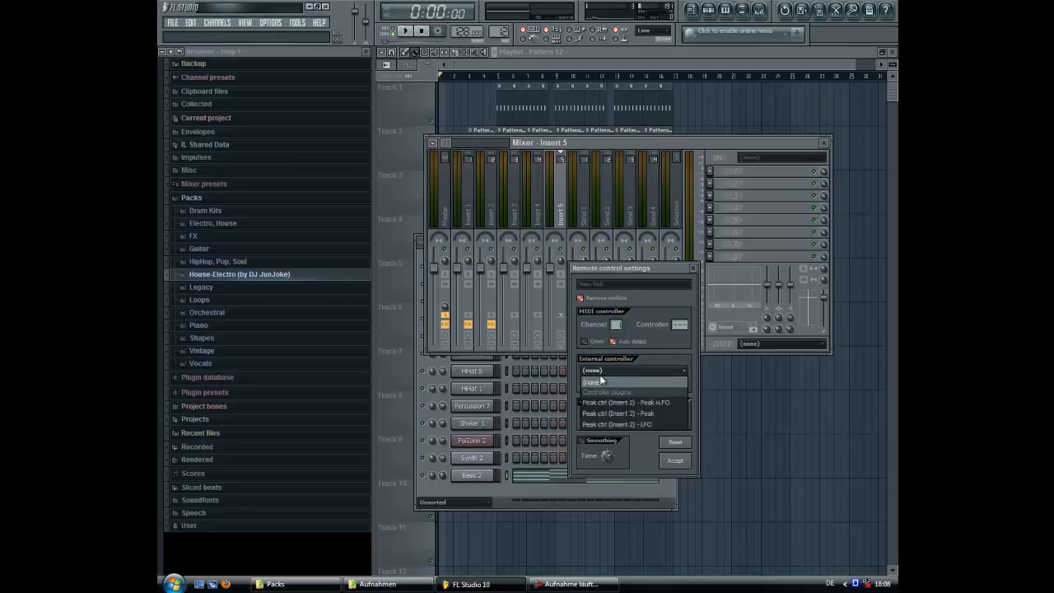
click(626, 402)
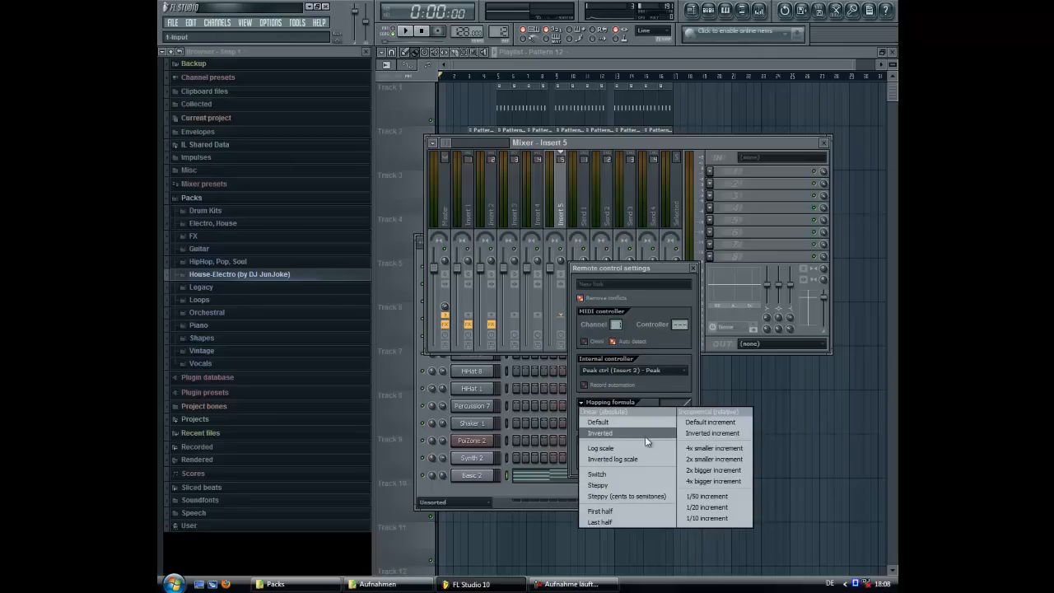
click(598, 421)
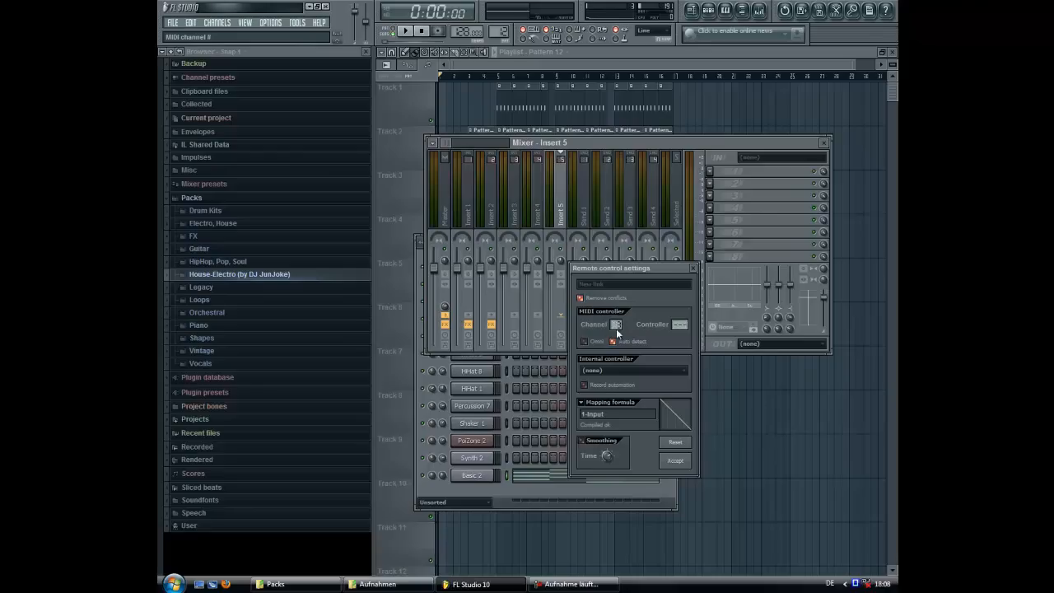
click(693, 268)
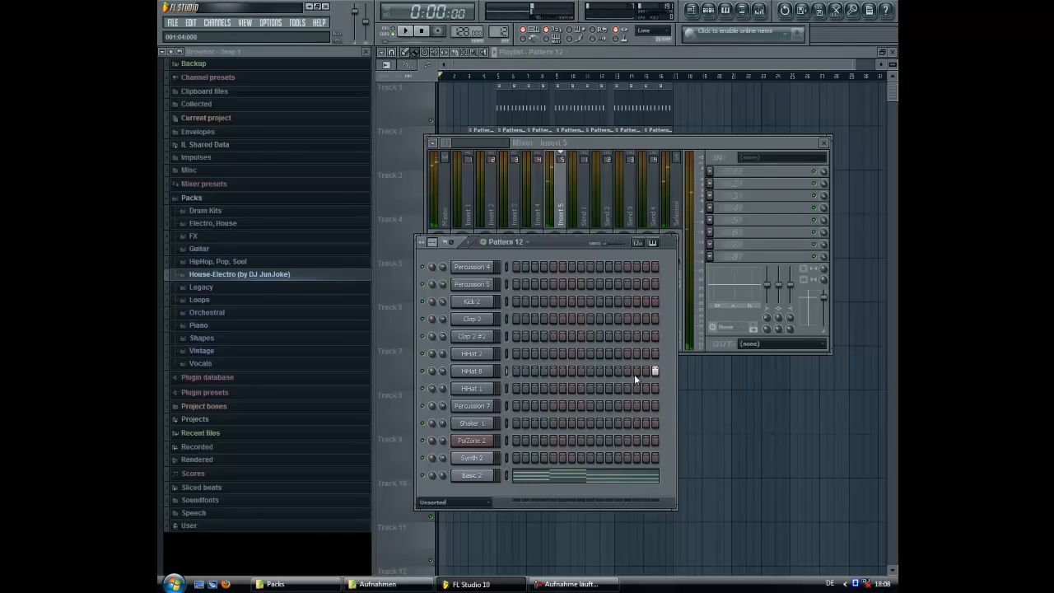
- Fill Kick 2 every four steps in Pattern 12 and play with Insert 2 showing
click(395, 31)
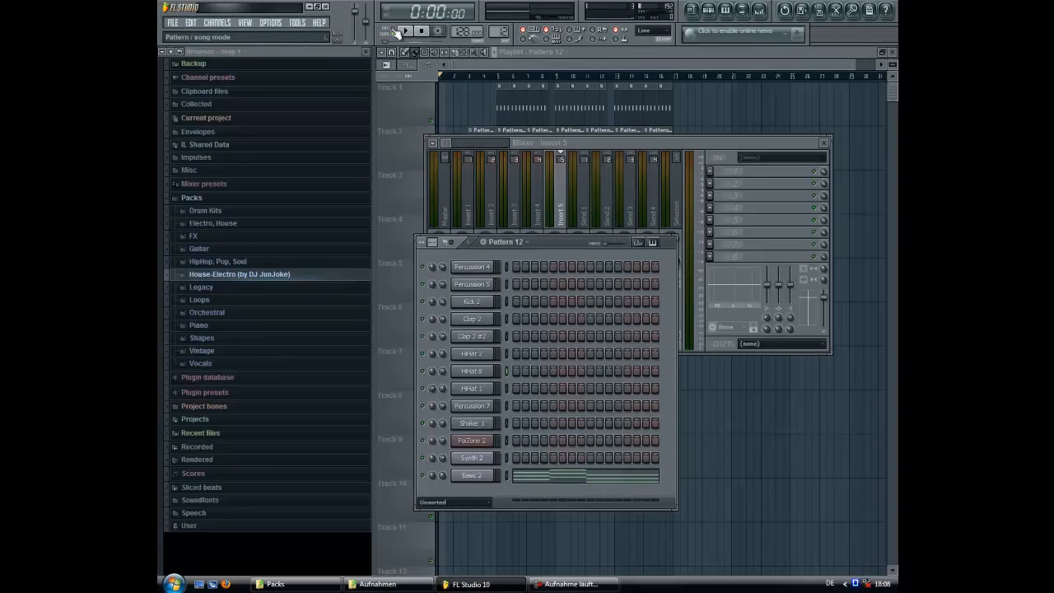
right_click(471, 301)
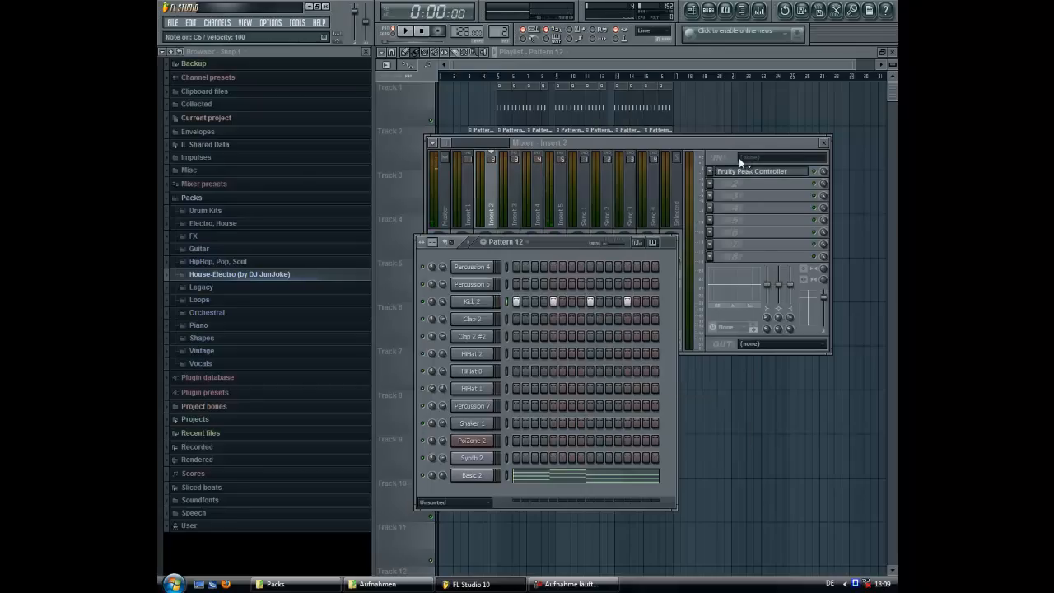
click(750, 170)
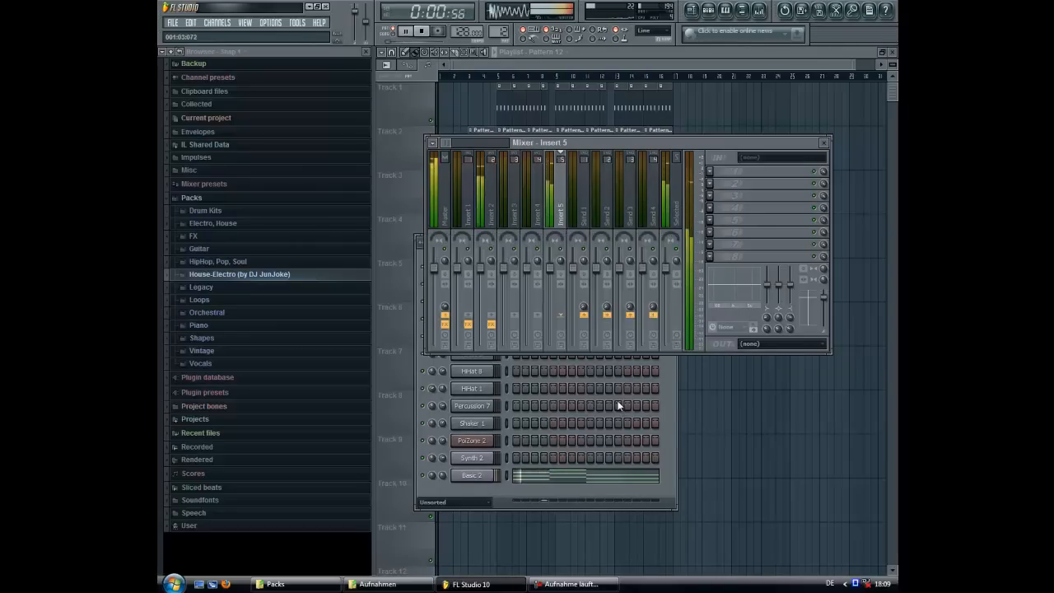
click(490, 202)
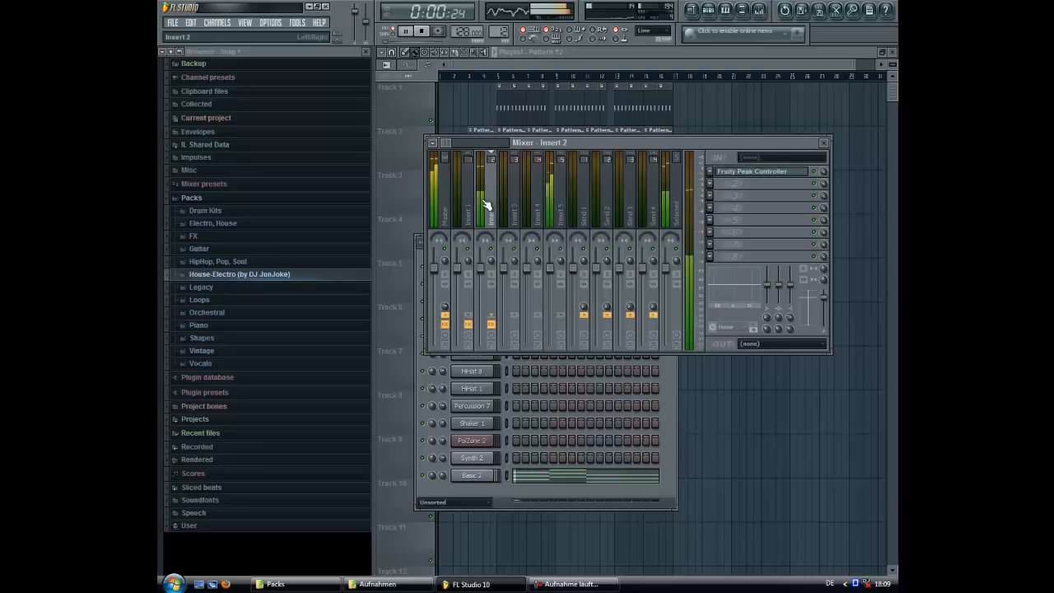
right_click(819, 303)
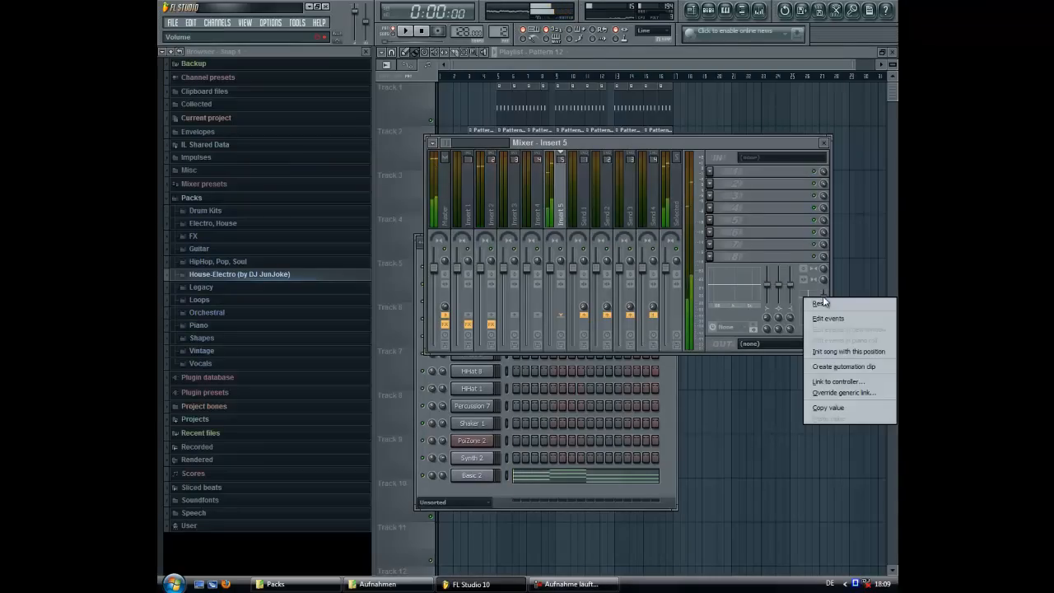
click(838, 381)
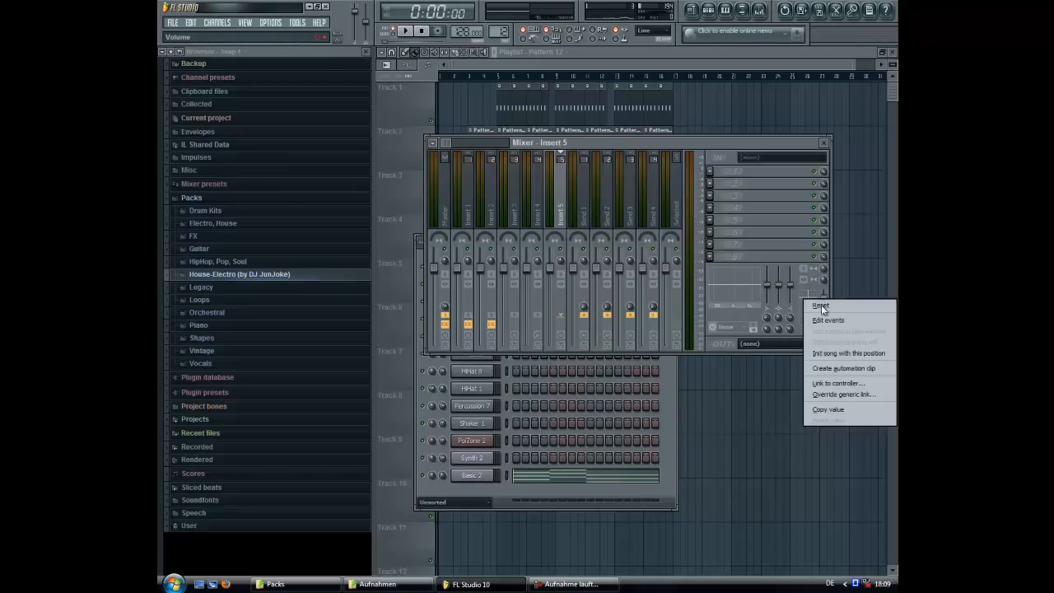
click(837, 383)
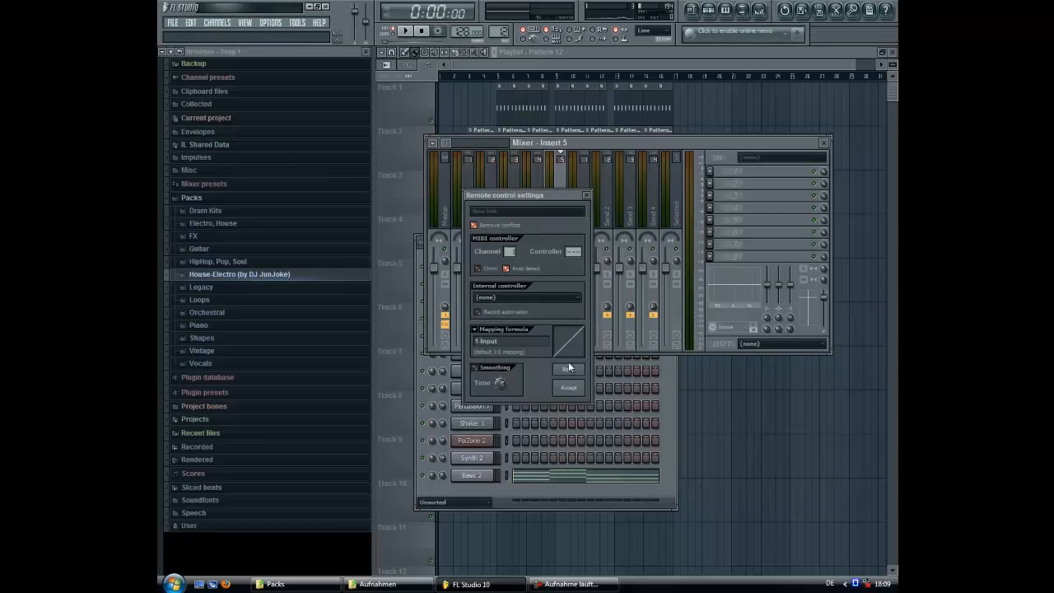
click(510, 341)
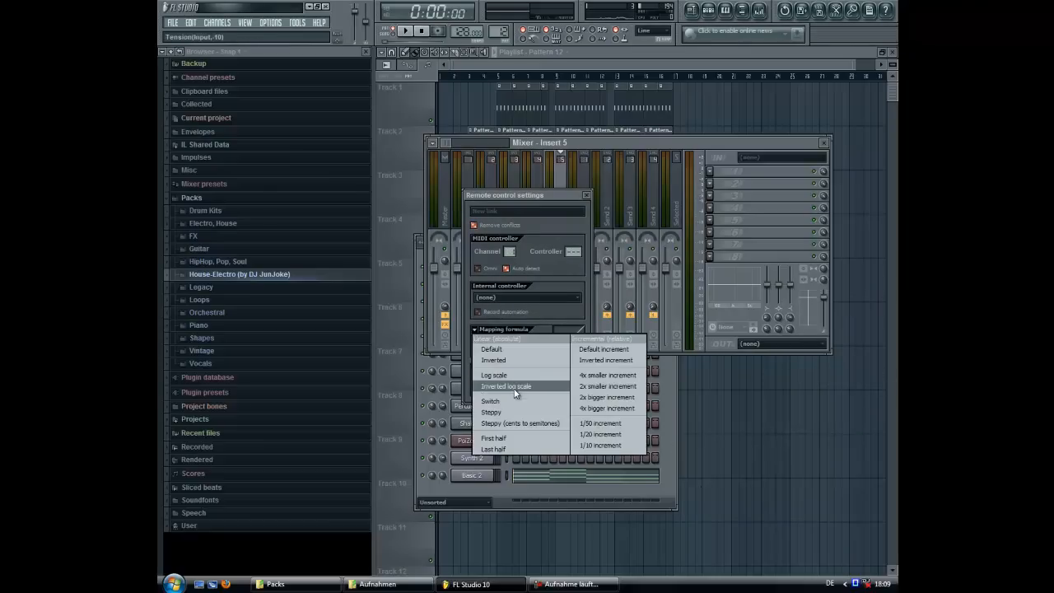
click(527, 297)
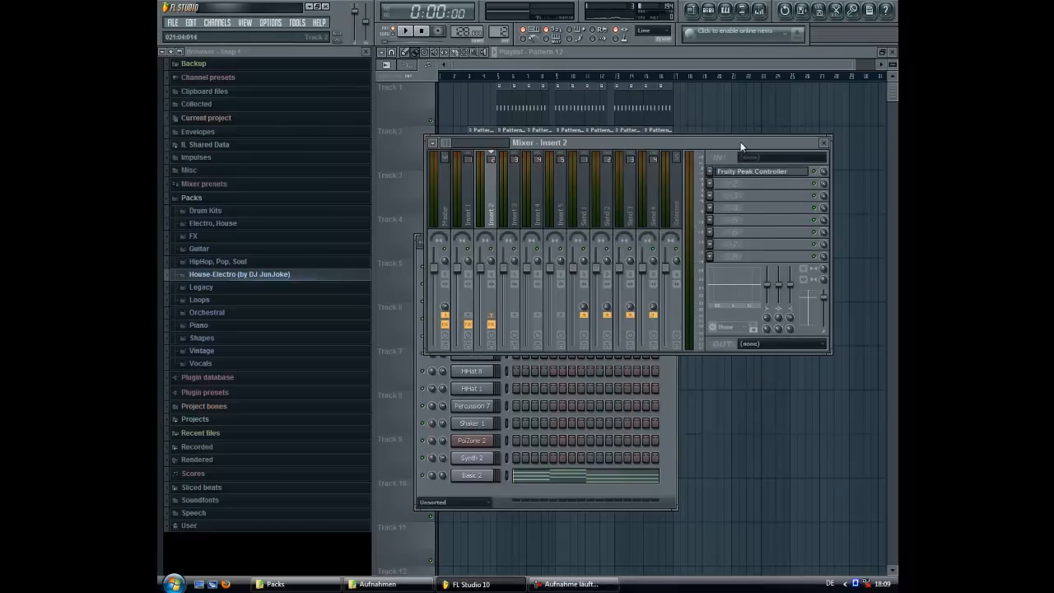
- Review the Fruity Peak Controller on Insert 2, then close the mixer windows
click(404, 31)
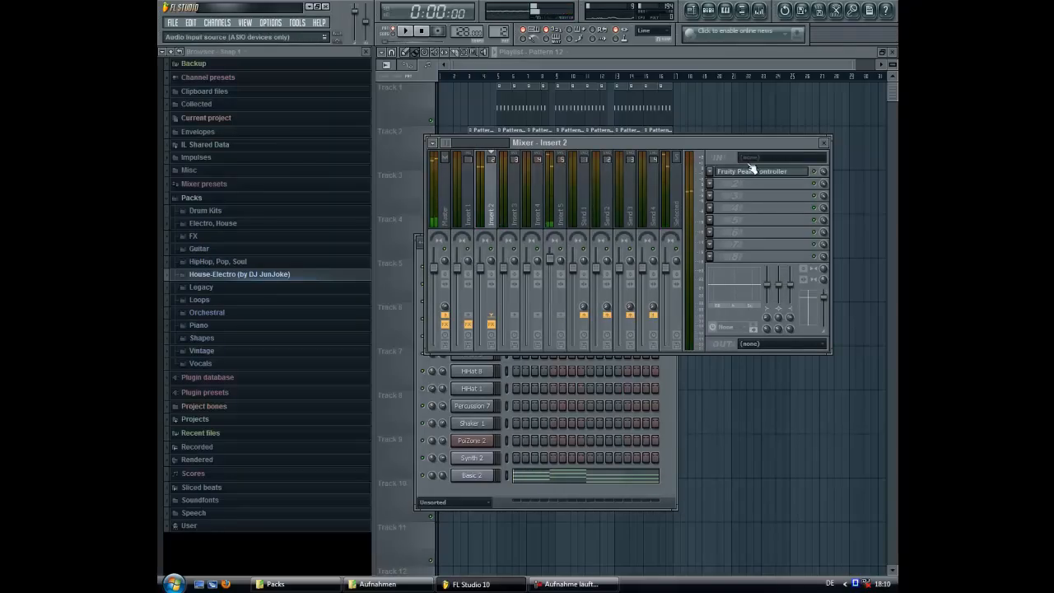
click(760, 170)
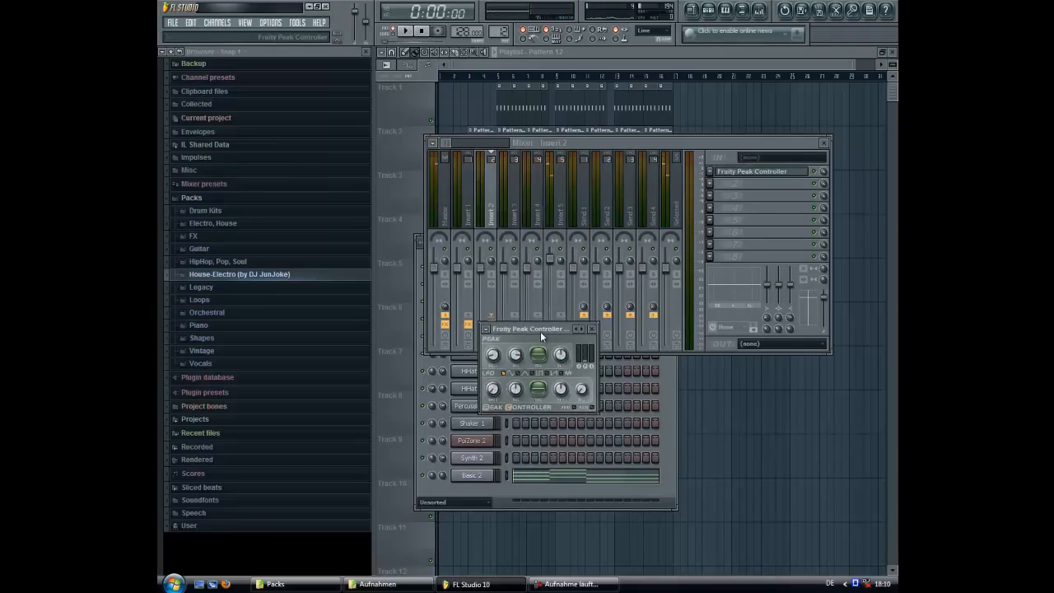
mouse_move(552, 266)
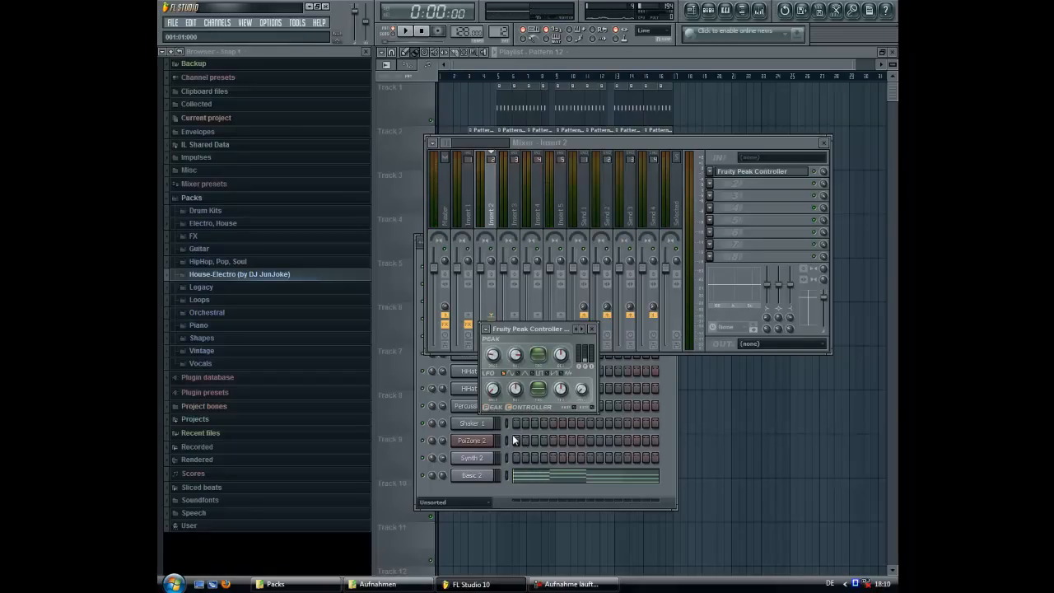
click(404, 31)
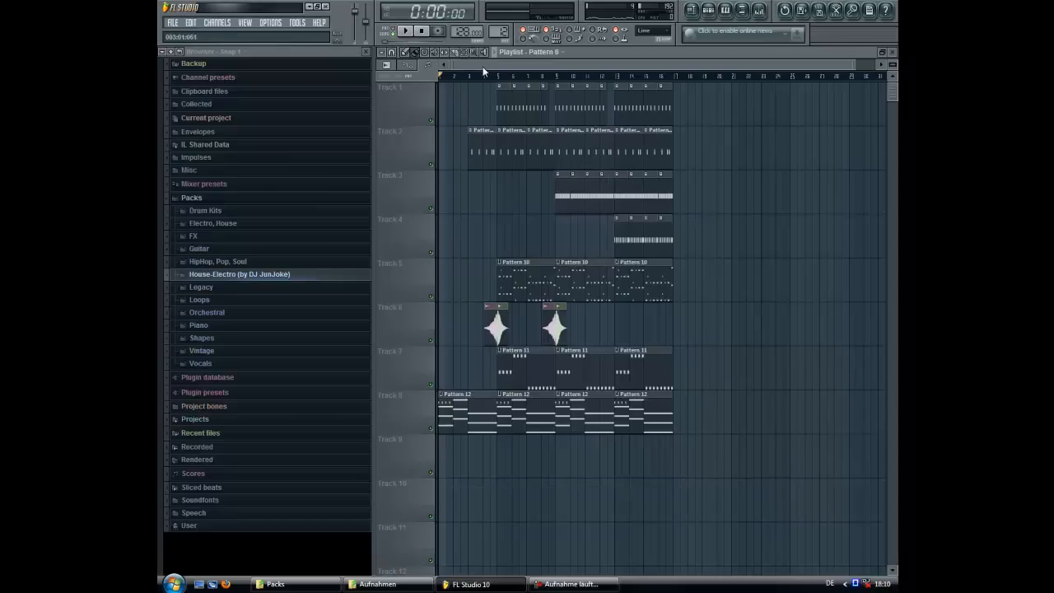
- Select bars 1–4, ramp Kick 2's volume automation upward, and load Sawer's FG Butter Pad
click(451, 90)
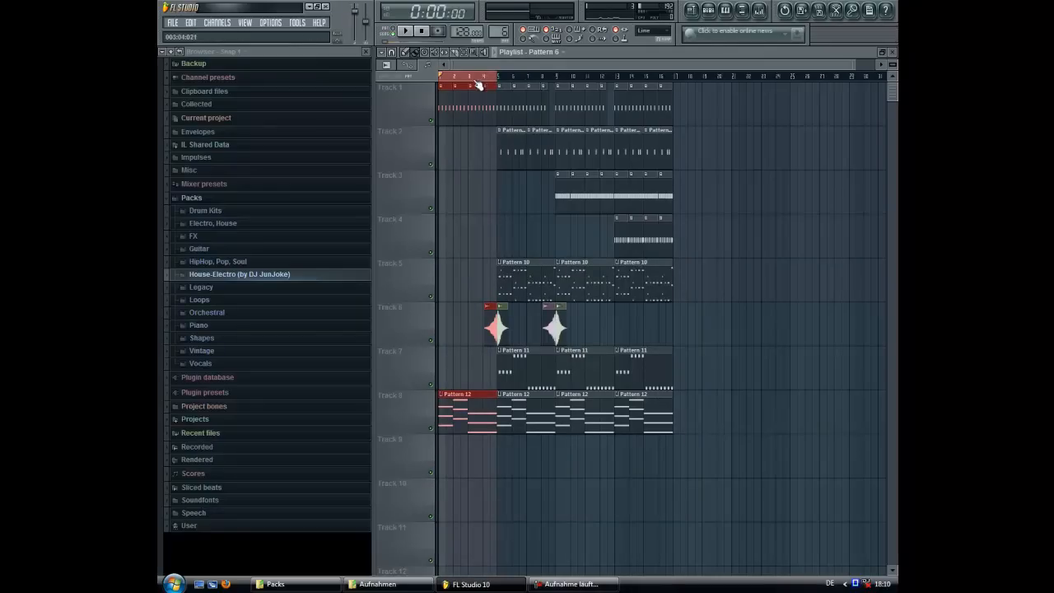
right_click(449, 301)
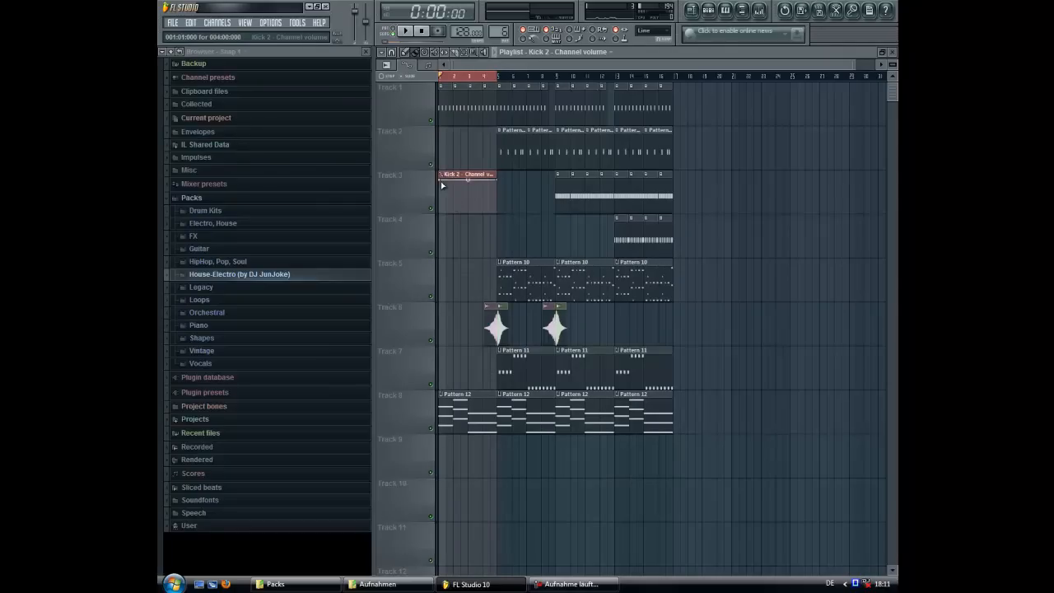
drag(470, 198, 474, 220)
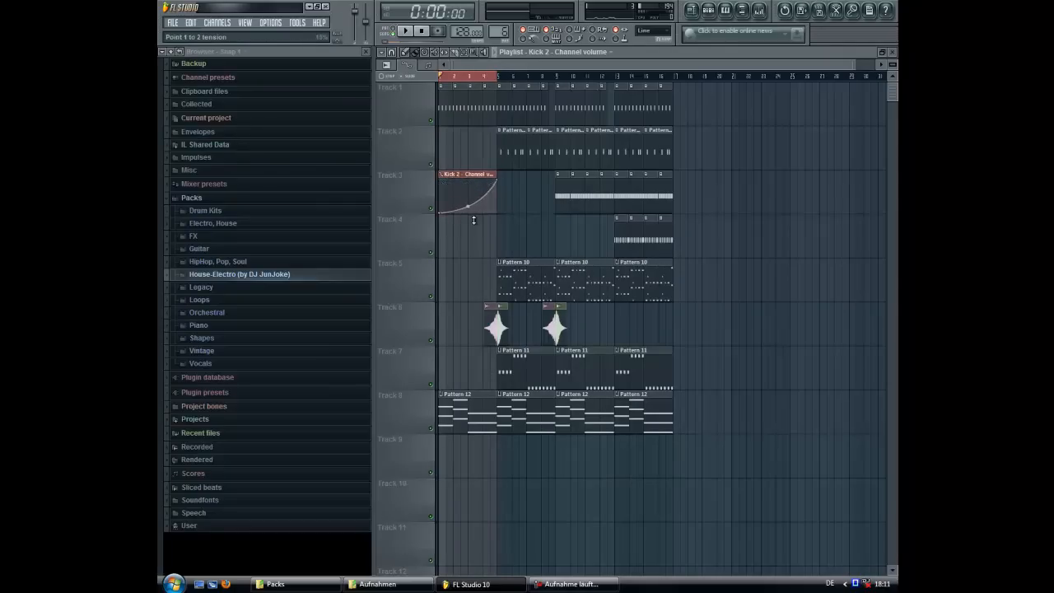
click(404, 31)
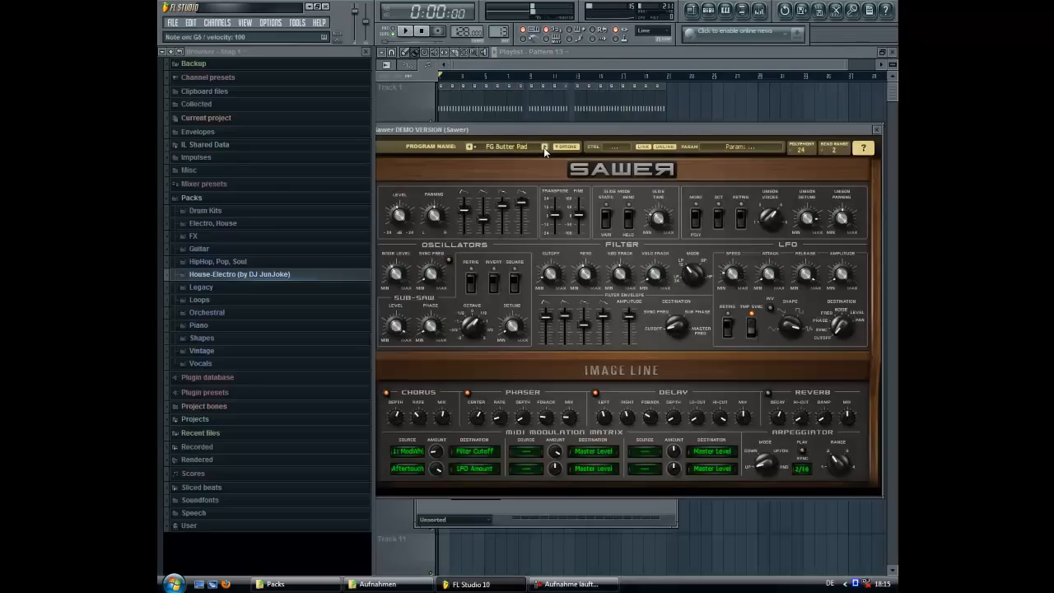
- Close the Sawer synth interface and its channel settings window
click(544, 146)
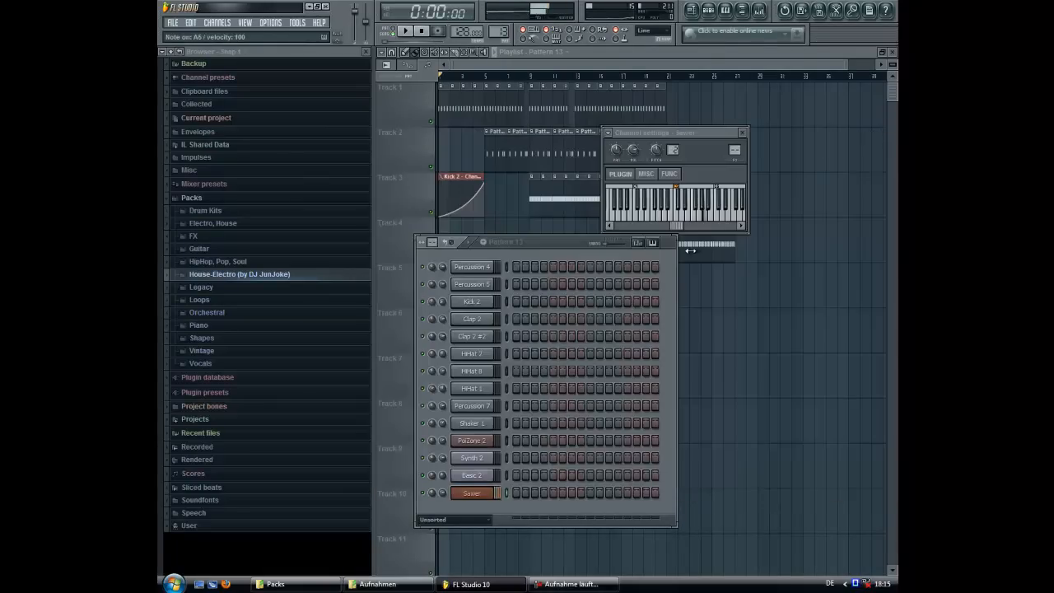
click(742, 133)
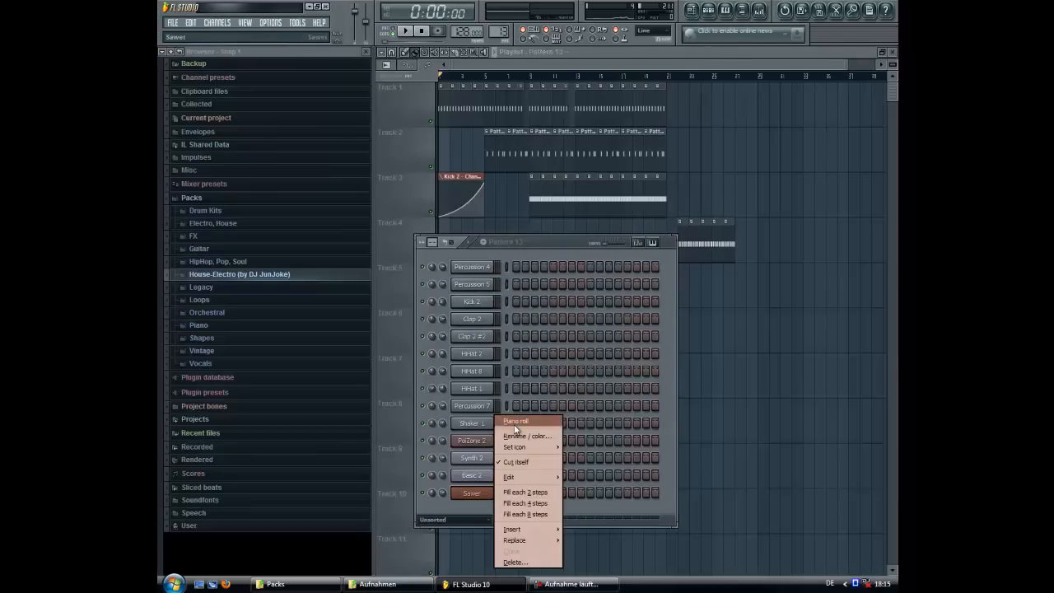
- Open Sawer's piano roll, place Pattern 13 clips on Track 9, and open the mixer
click(516, 421)
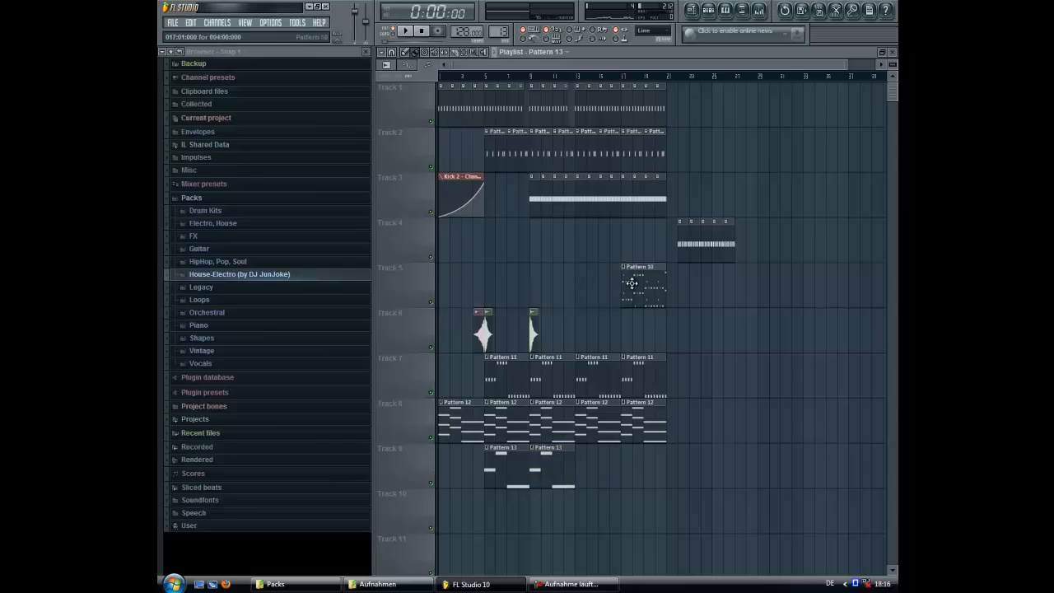
click(757, 10)
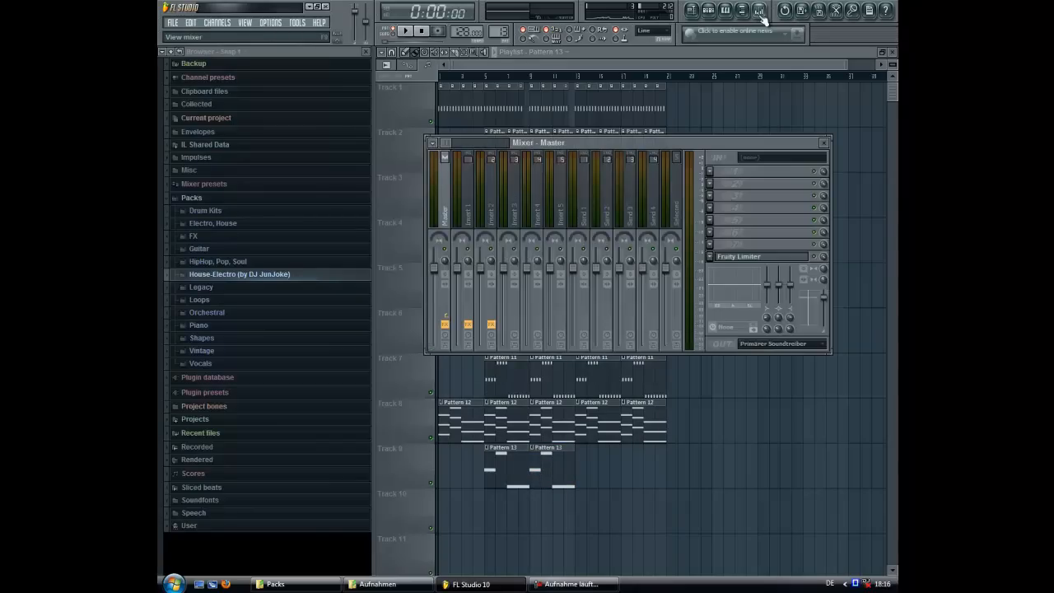
- Close the Mixer and select the Sawer channel in Pattern 13
click(560, 206)
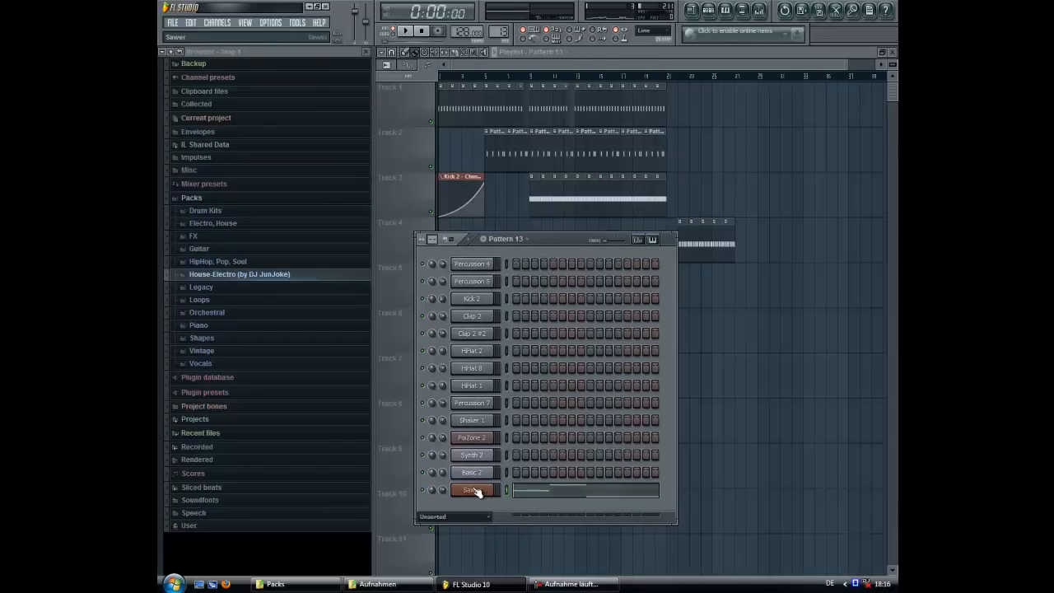
click(471, 490)
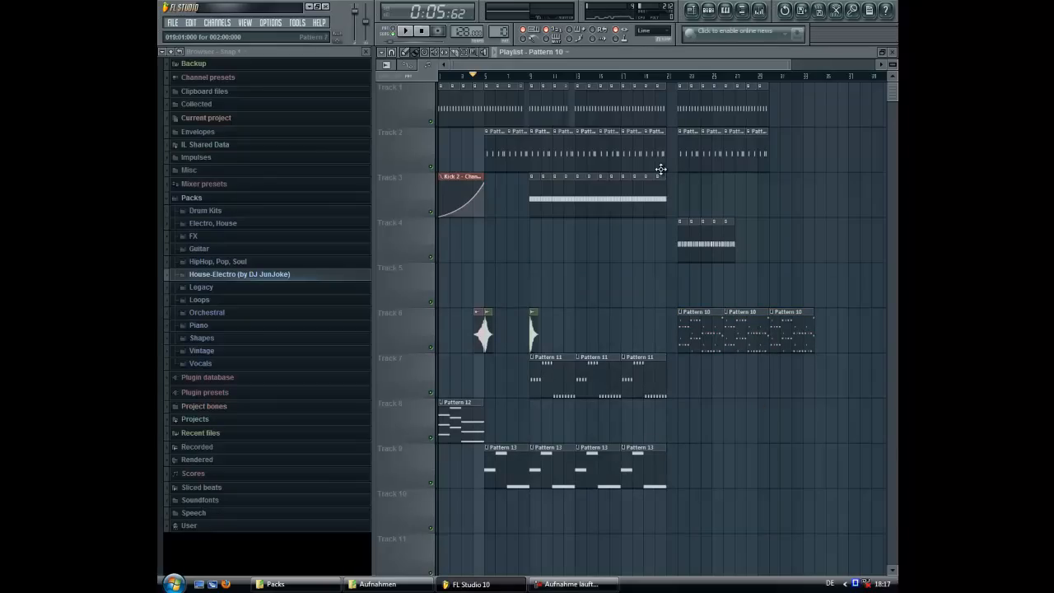
mouse_move(662, 110)
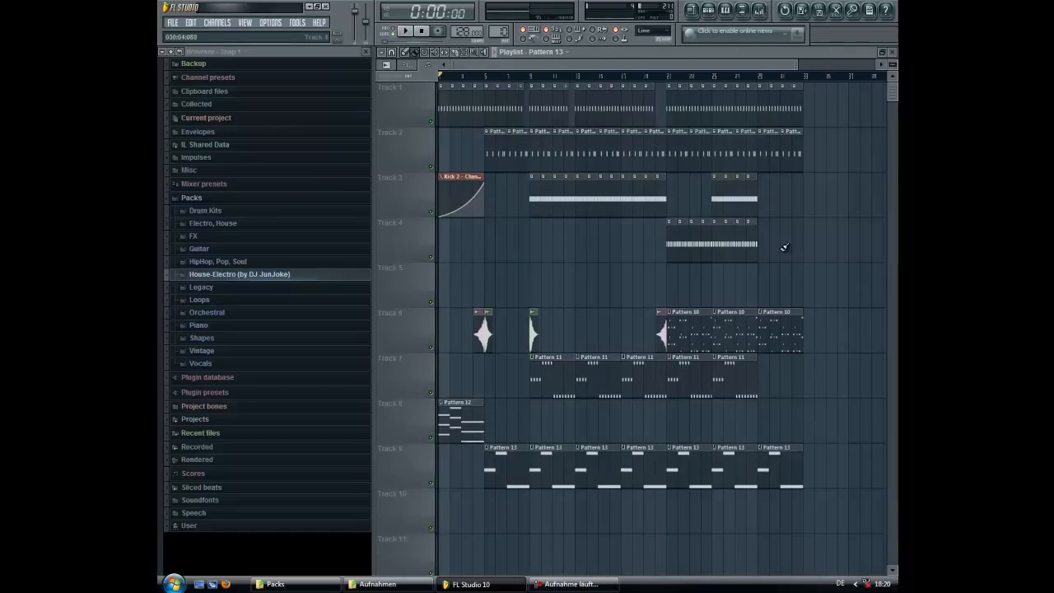
- Play the extended arrangement in song mode
click(406, 30)
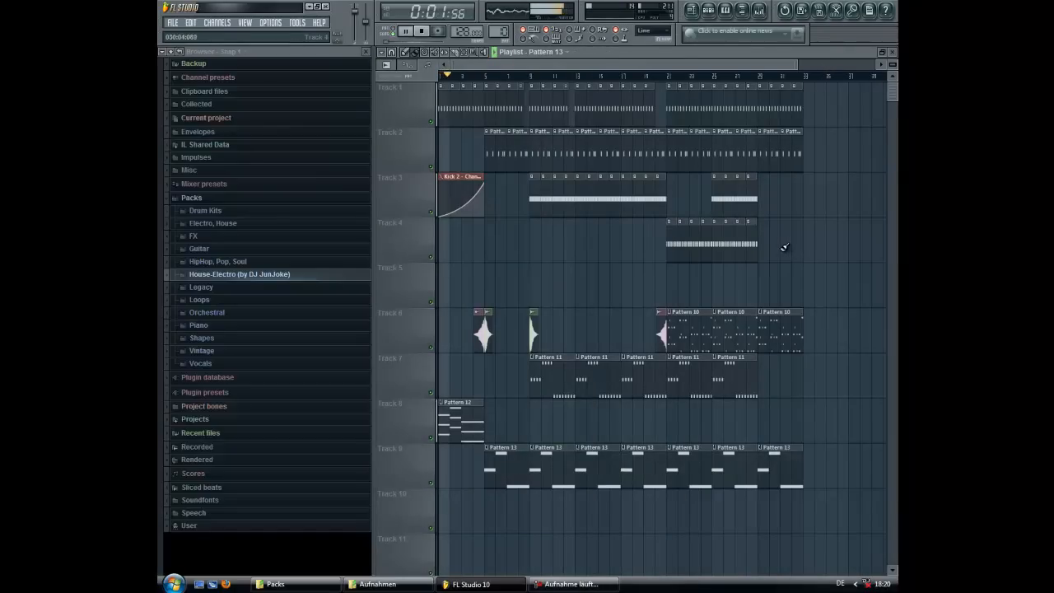